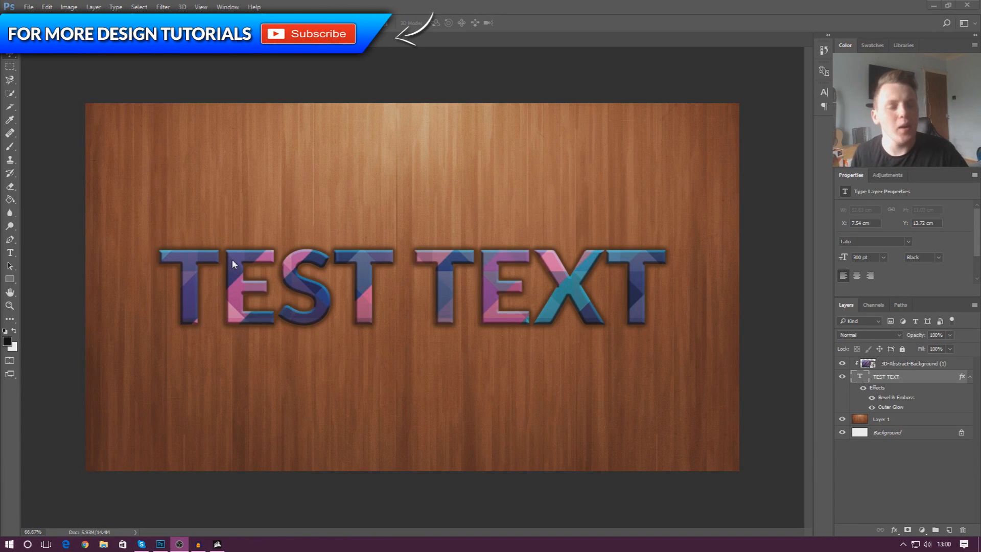
{"action": "mouse_move", "coordinate": [316, 287]}
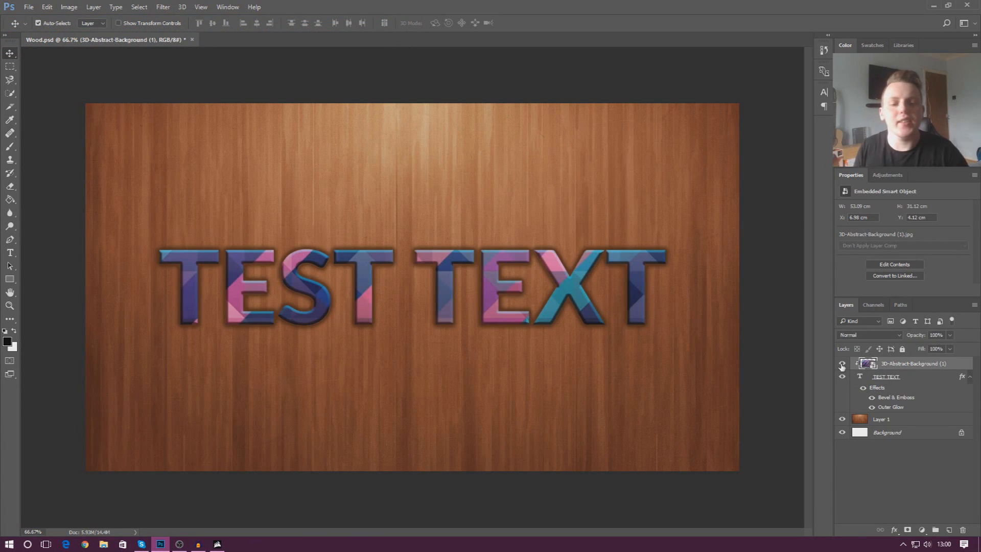
{"action": "mouse_move", "coordinate": [843, 365]}
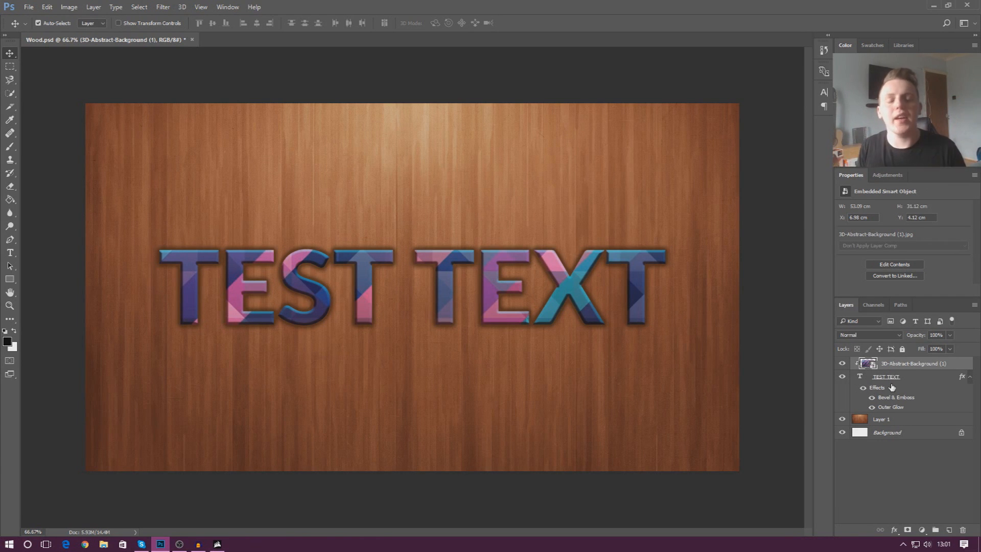
{"action": "mouse_move", "coordinate": [768, 330]}
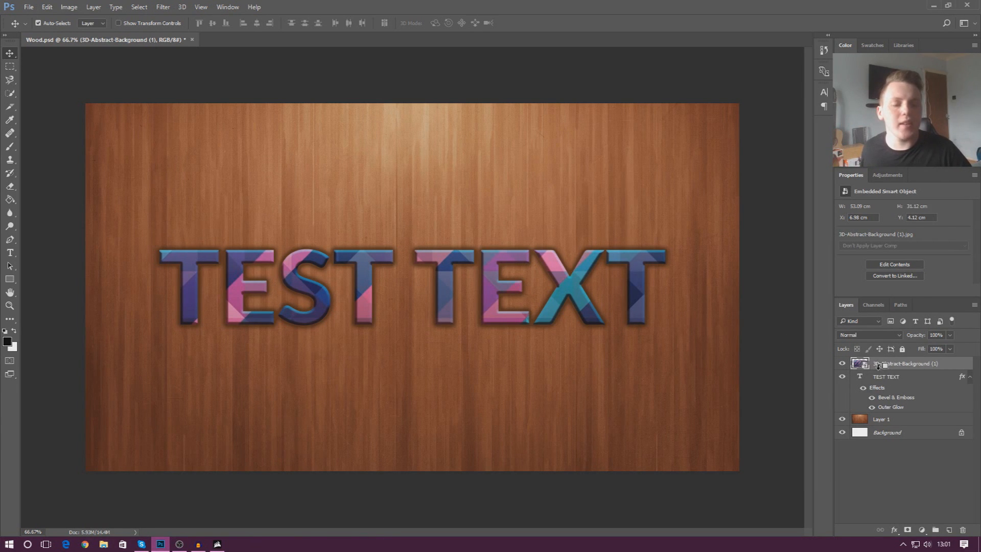
Hide 3D-Abstract-Background, preview TEST TEXT at 0 Fill Opacity, then restore it to 100
{"action": "left_click", "coordinate": [843, 363]}
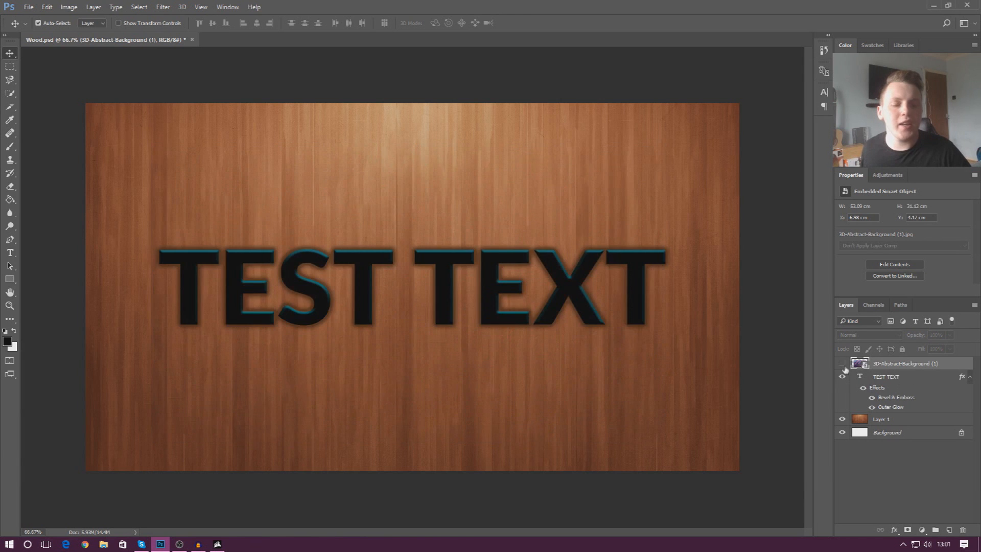
{"action": "right_click", "coordinate": [886, 377]}
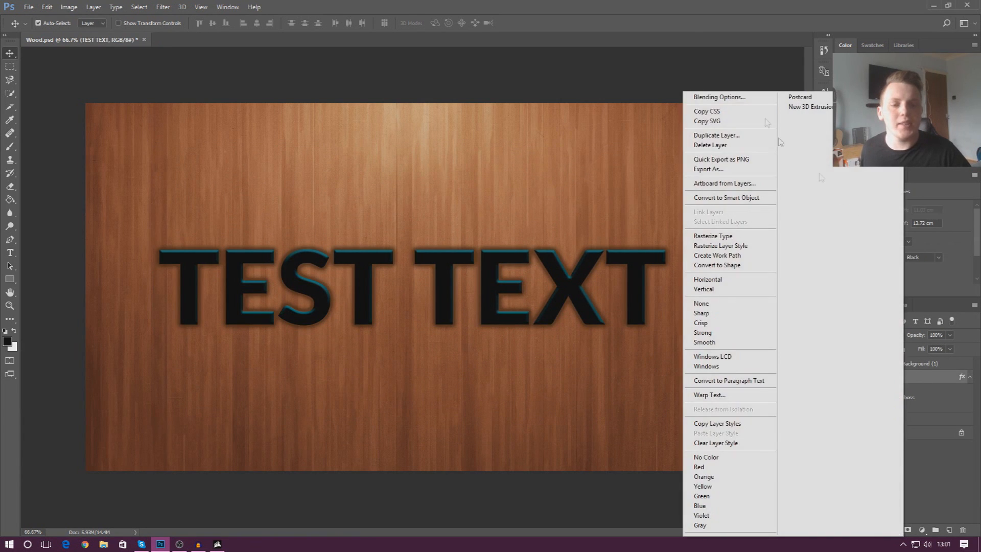
{"action": "left_click", "coordinate": [720, 97]}
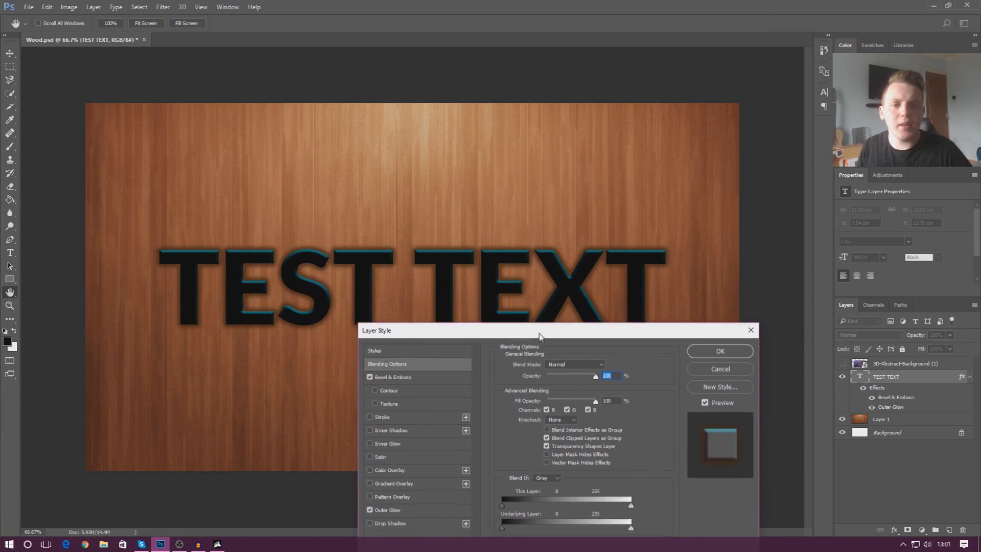
{"action": "left_click_drag", "start_coordinate": [540, 331], "coordinate": [542, 293]}
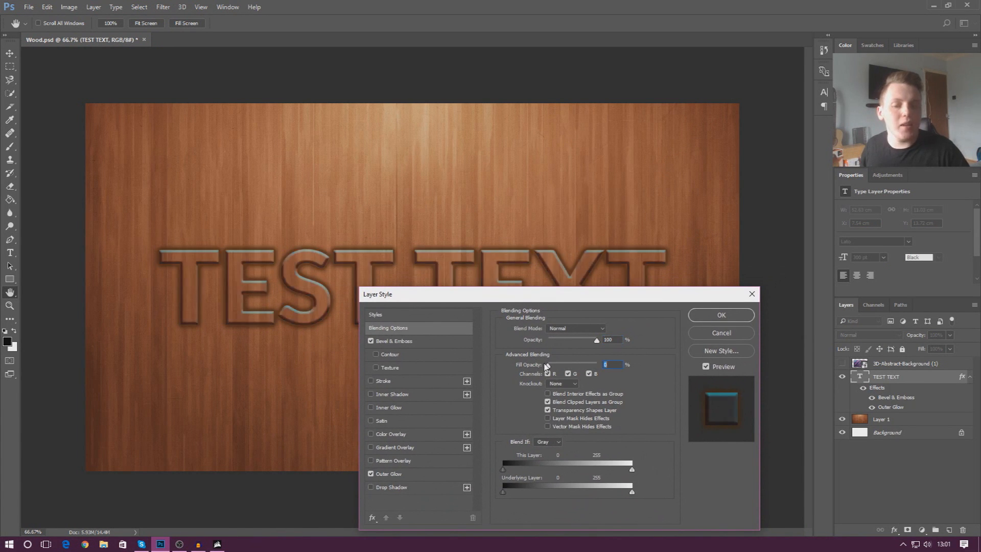
{"action": "left_click", "coordinate": [548, 373]}
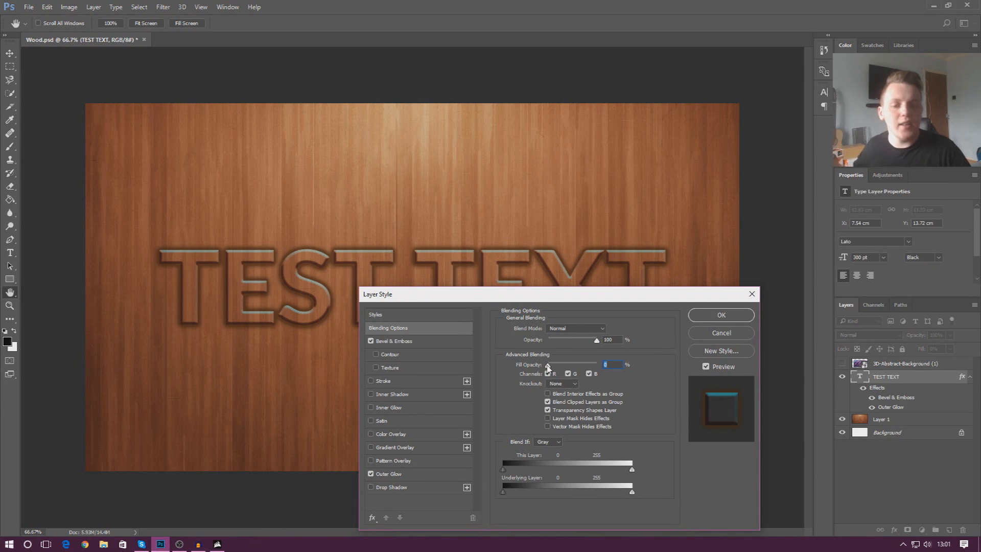
{"action": "type", "text": "100"}
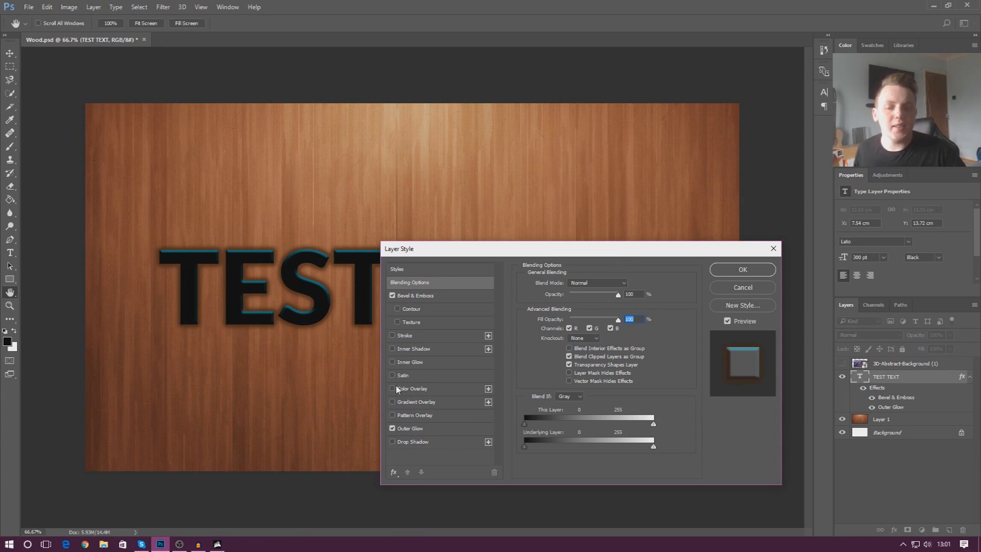
{"action": "left_click_drag", "start_coordinate": [398, 248], "coordinate": [420, 161]}
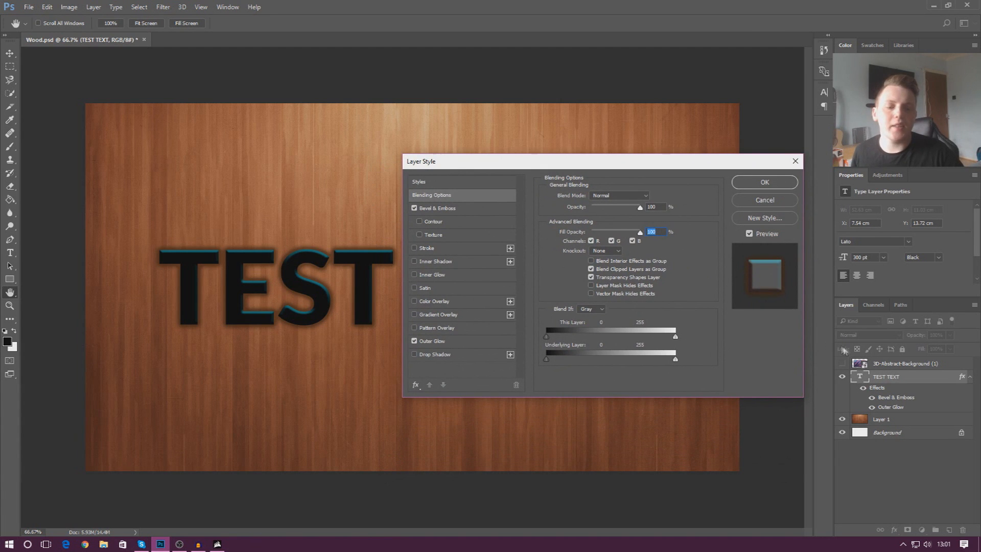
{"action": "left_click", "coordinate": [764, 182]}
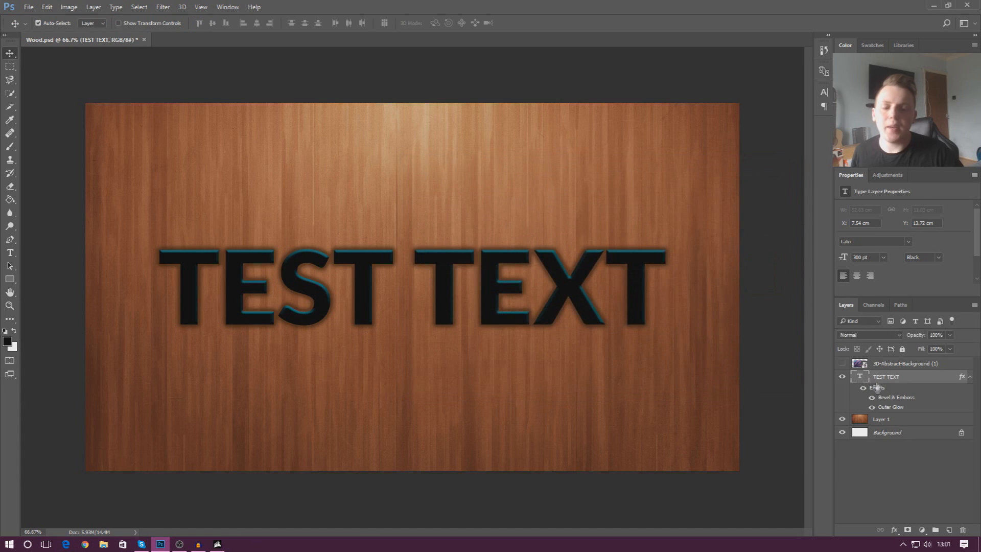
Enable Color Overlay in TEST TEXT's Blending Options, tinting the letters dark blue-grey
{"action": "right_click", "coordinate": [886, 376]}
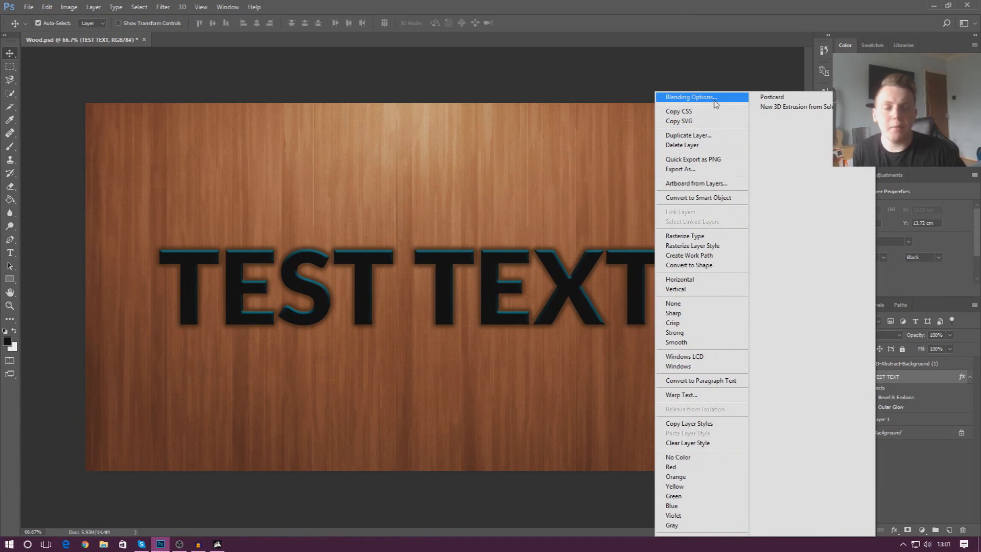
{"action": "left_click", "coordinate": [689, 97]}
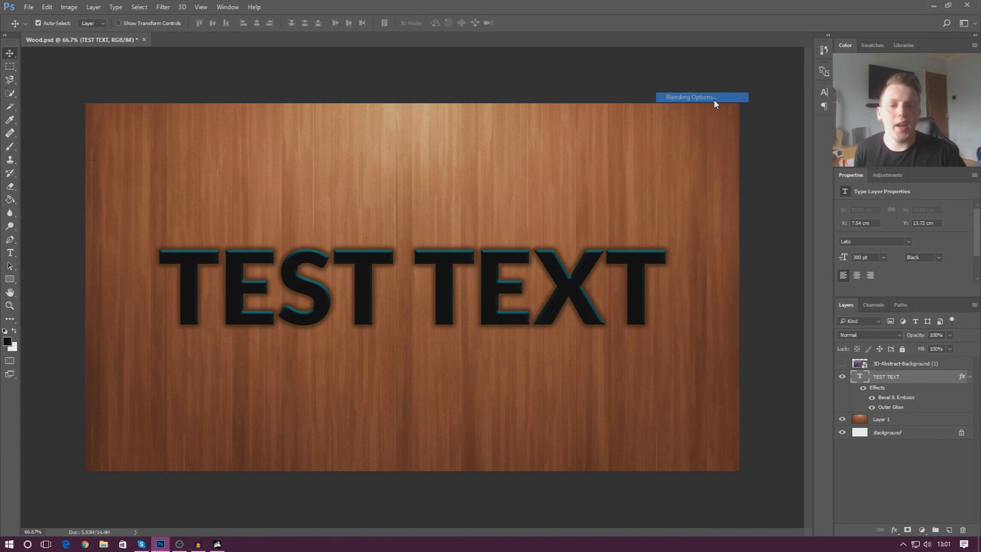
{"action": "left_click", "coordinate": [688, 97]}
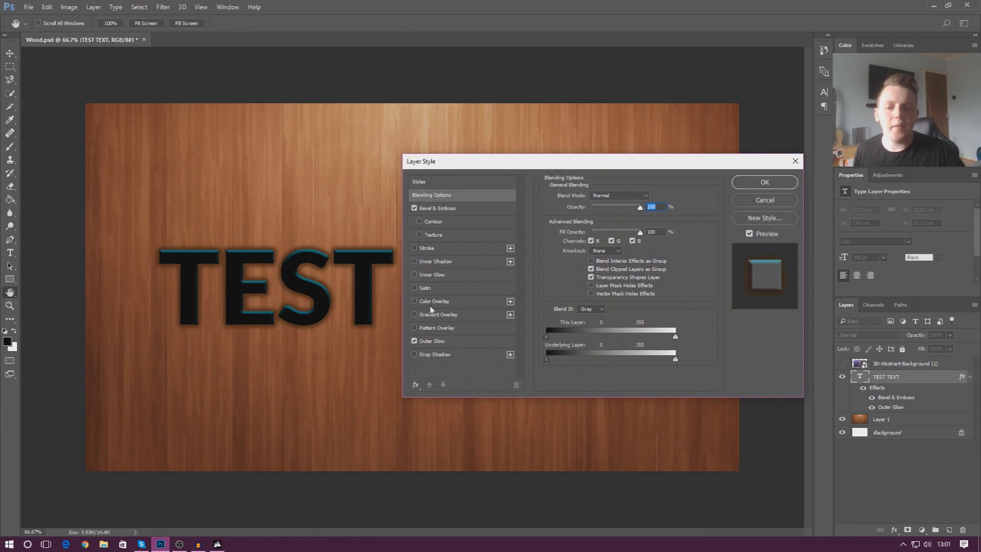
{"action": "left_click", "coordinate": [414, 301]}
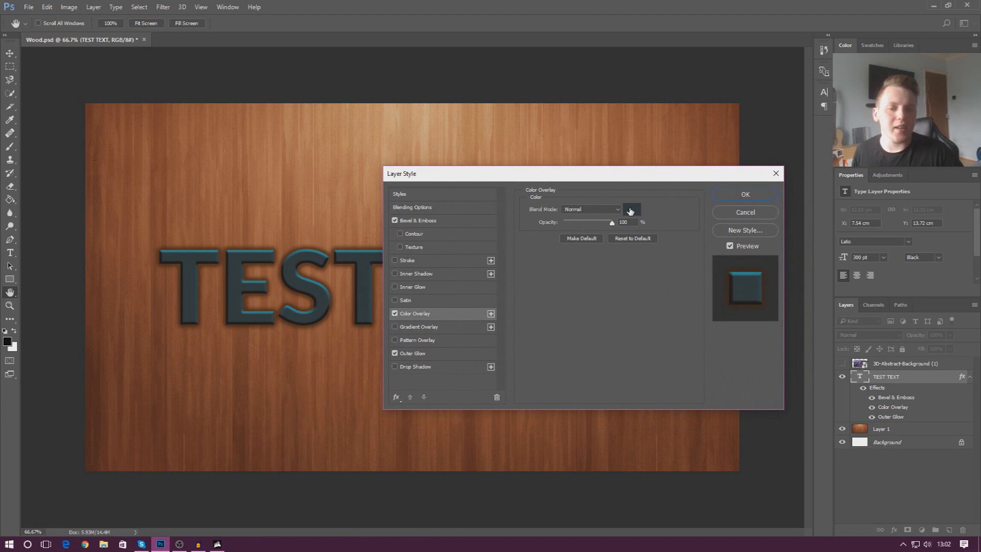
Set the Color Overlay colour to deep teal #035c61 in the Color Picker
{"action": "left_click", "coordinate": [630, 210]}
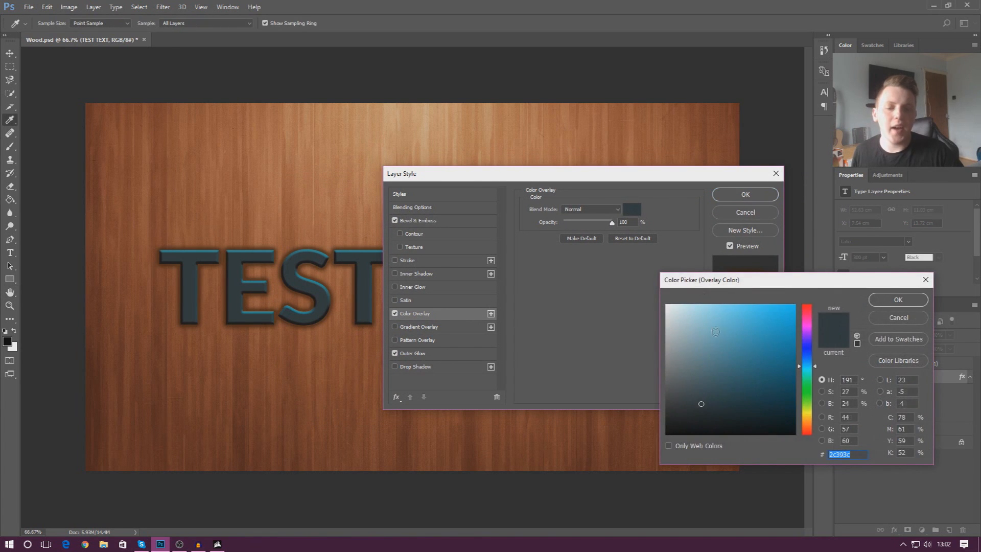
{"action": "left_click", "coordinate": [766, 318]}
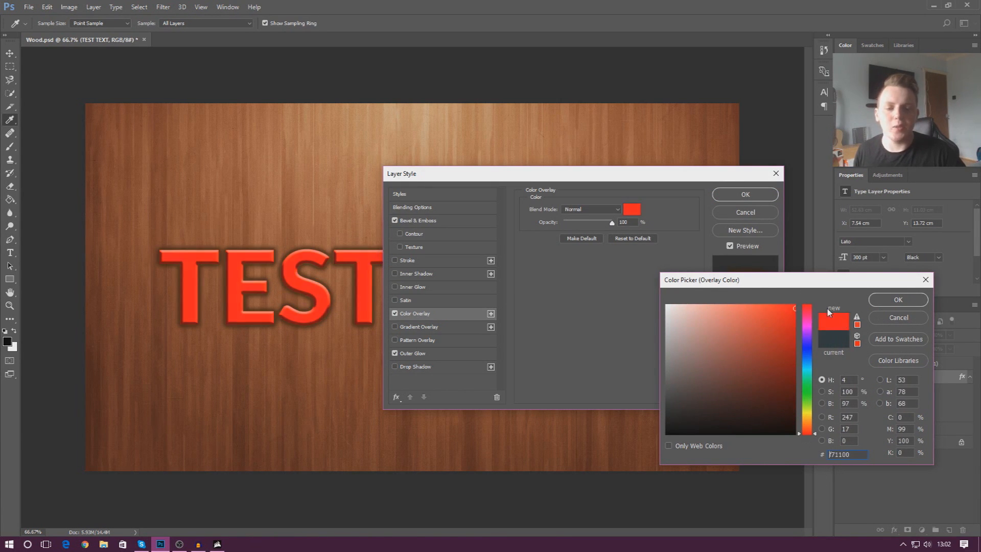
{"action": "left_click_drag", "start_coordinate": [808, 319], "coordinate": [807, 365]}
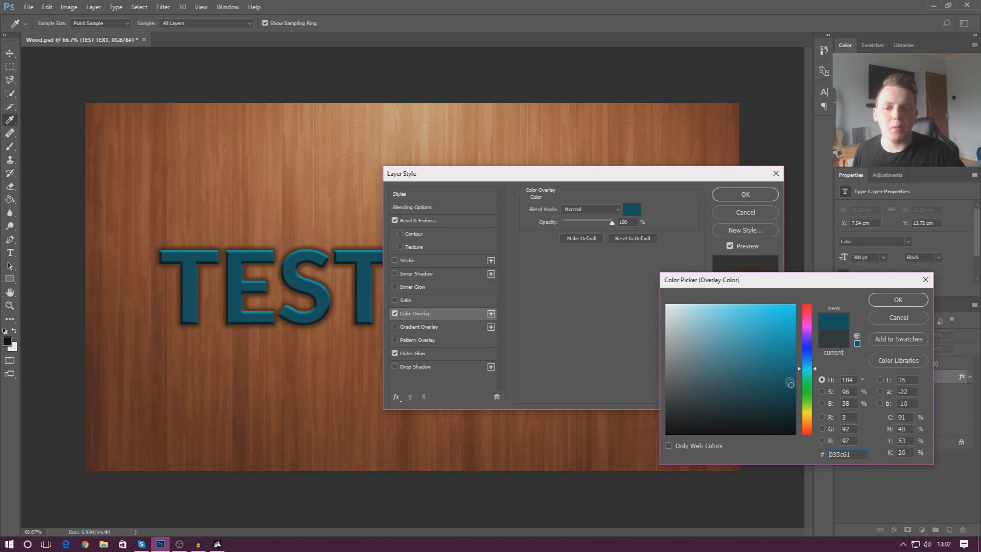
{"action": "left_click", "coordinate": [897, 300]}
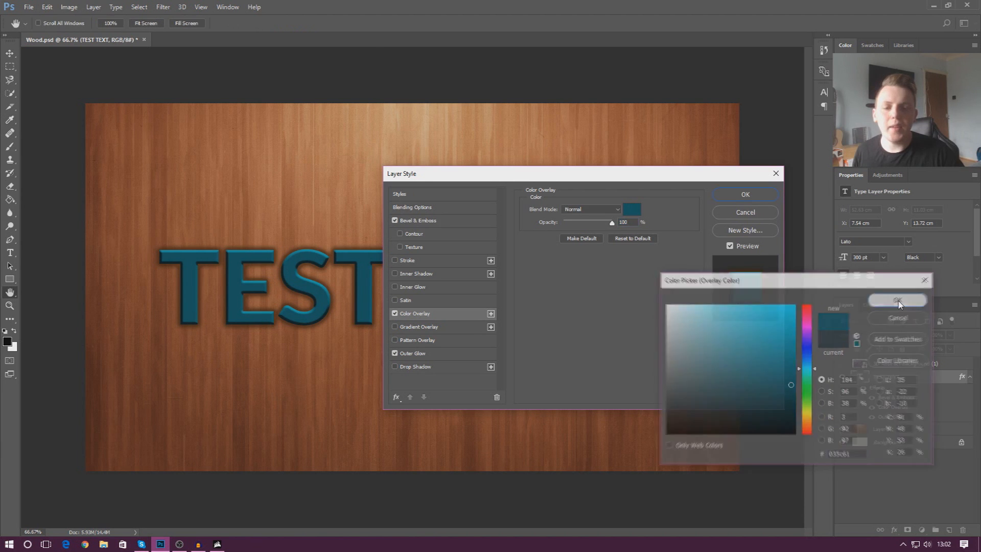
{"action": "left_click", "coordinate": [897, 301]}
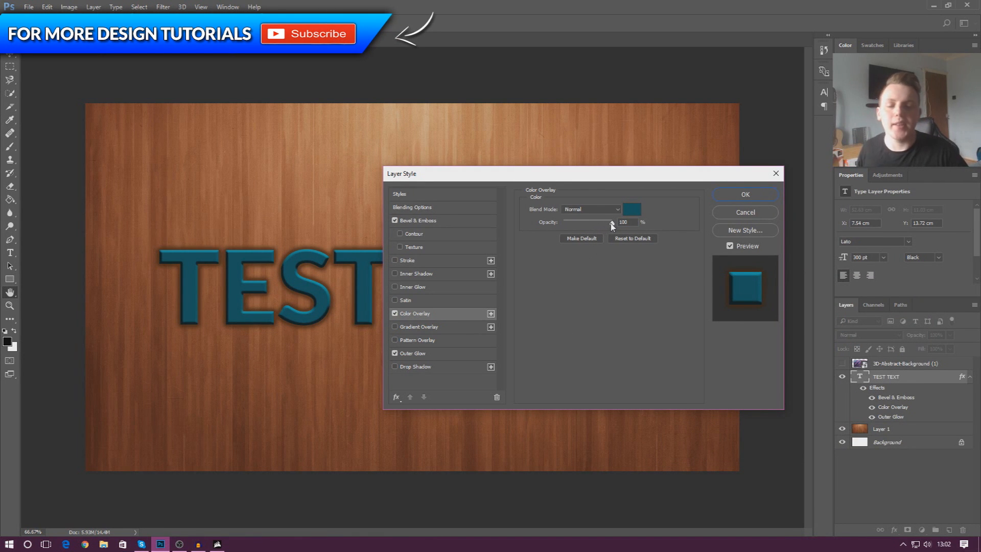
Drag the Color Overlay opacity down to 0%, then uncheck the Color Overlay effect
{"action": "left_click_drag", "start_coordinate": [611, 222], "coordinate": [567, 223]}
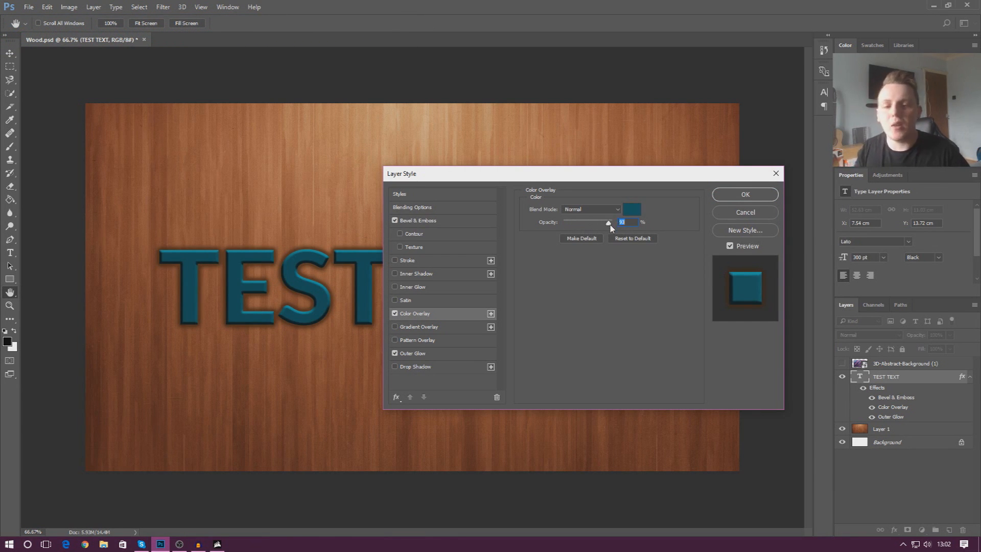
{"action": "left_click_drag", "start_coordinate": [607, 223], "coordinate": [562, 223]}
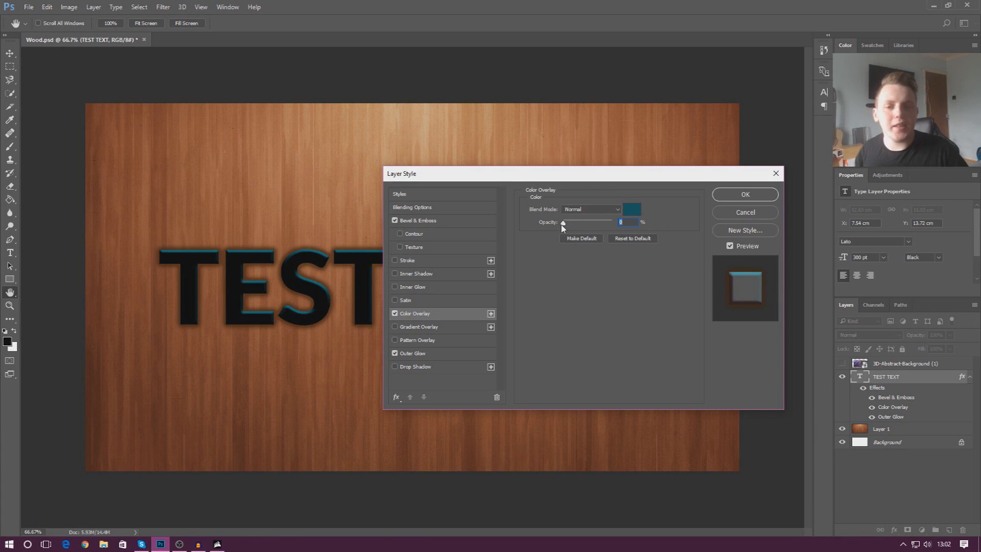
{"action": "mouse_move", "coordinate": [563, 224]}
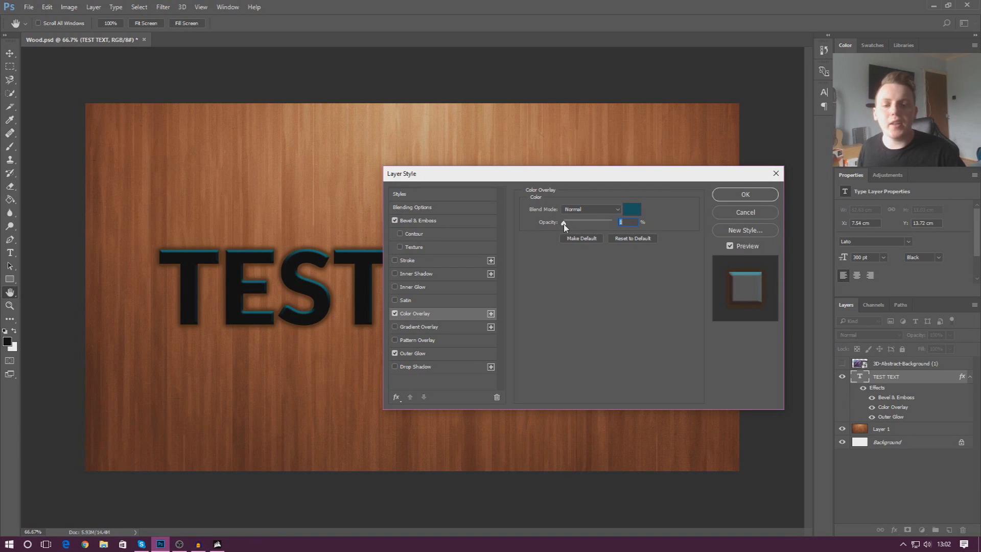
{"action": "left_click_drag", "start_coordinate": [563, 222], "coordinate": [613, 223]}
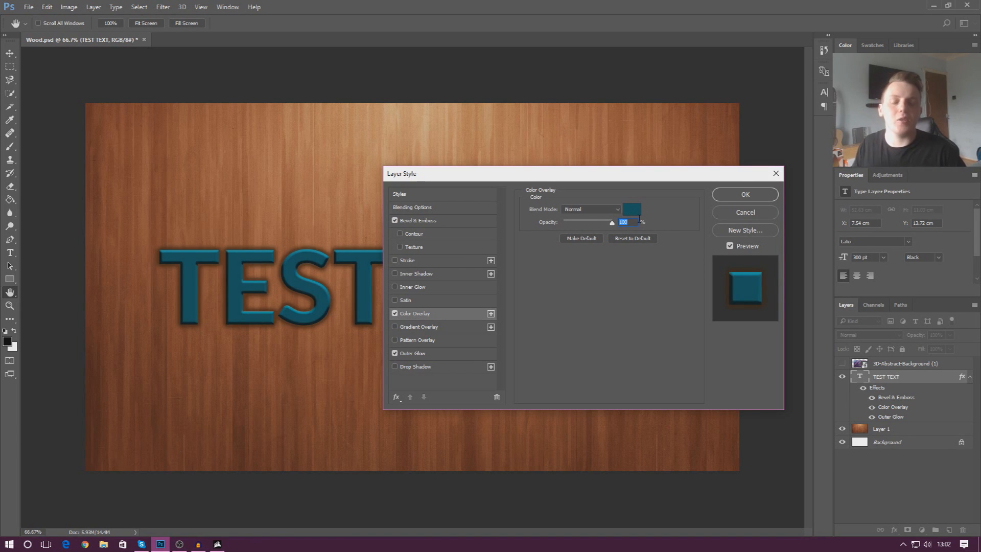
{"action": "left_click_drag", "start_coordinate": [611, 222], "coordinate": [577, 223]}
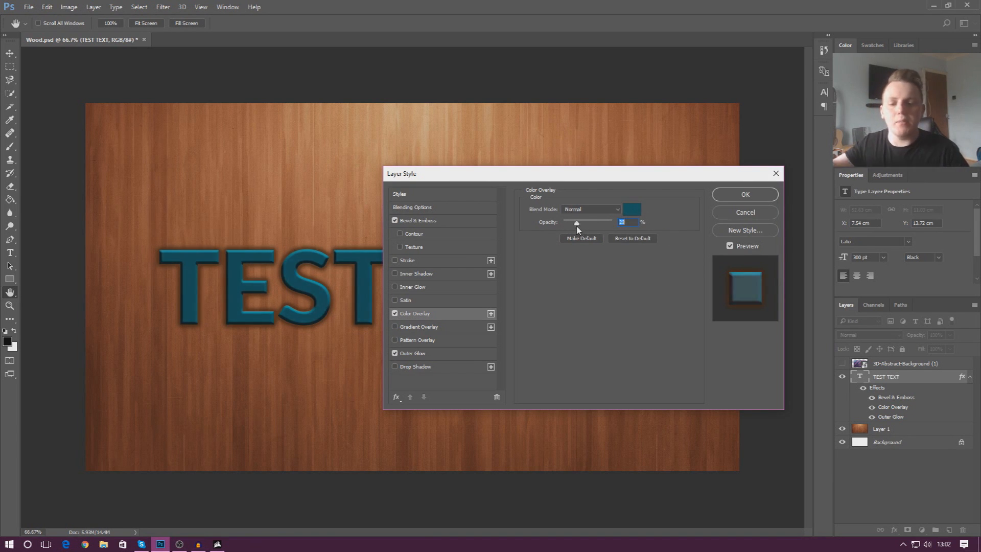
{"action": "left_click_drag", "start_coordinate": [576, 221], "coordinate": [563, 221]}
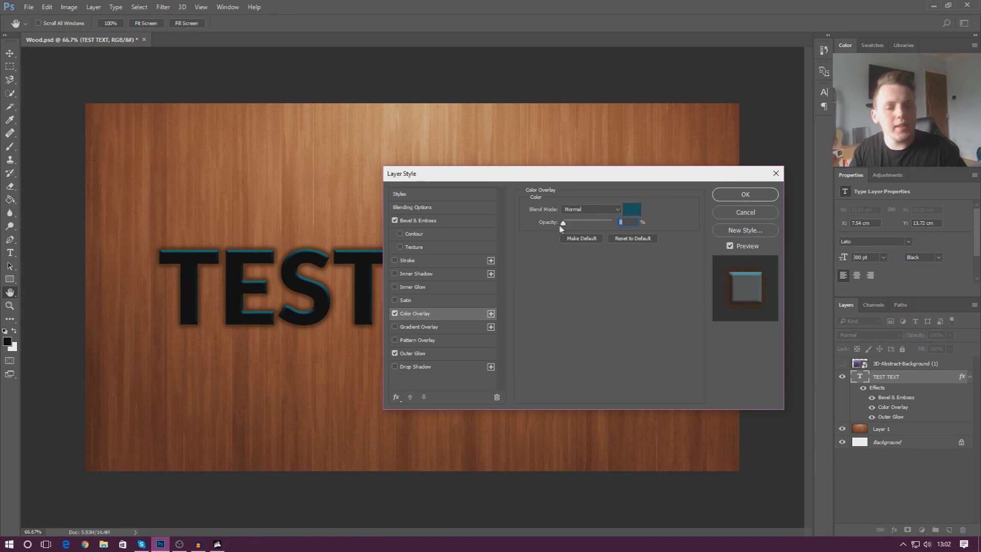
{"action": "mouse_move", "coordinate": [443, 221]}
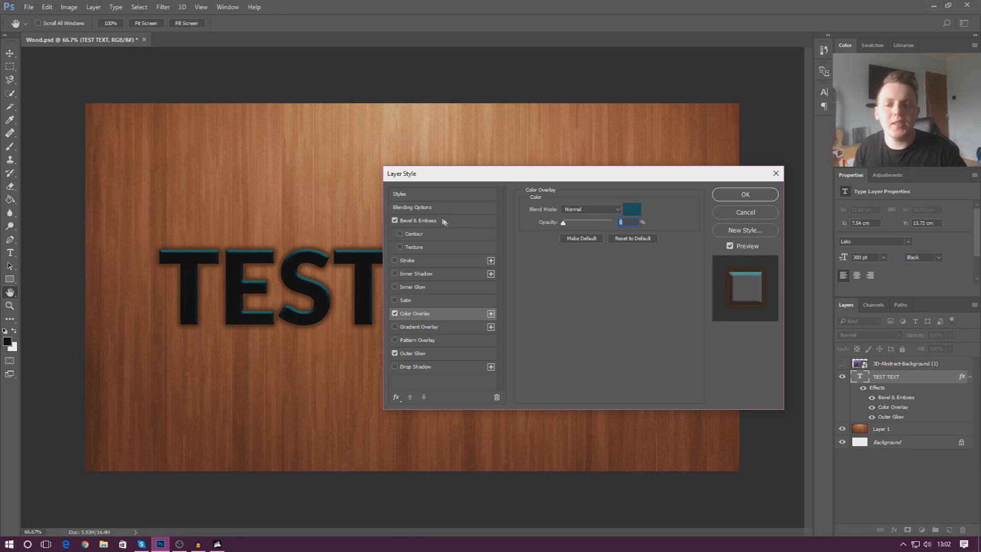
{"action": "left_click", "coordinate": [412, 207]}
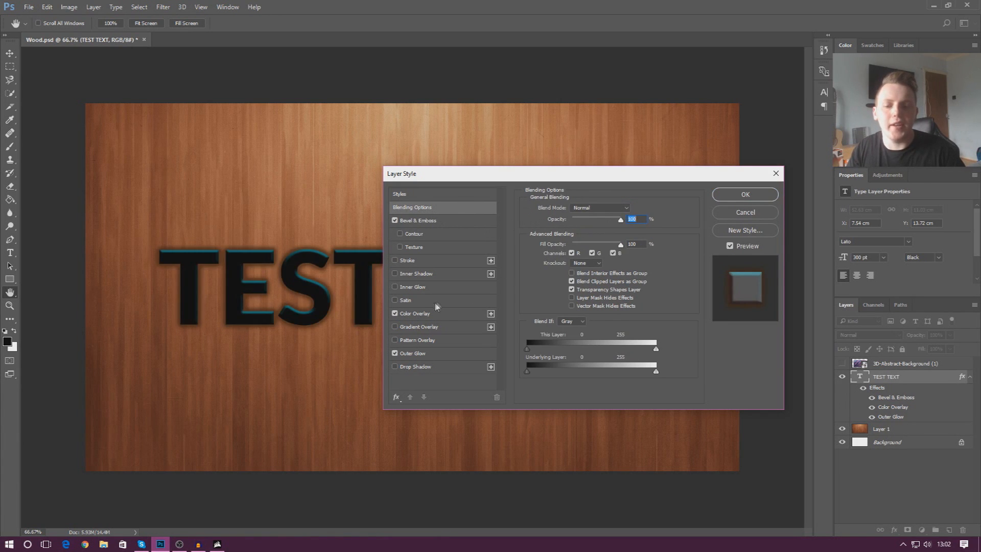
{"action": "left_click", "coordinate": [415, 314]}
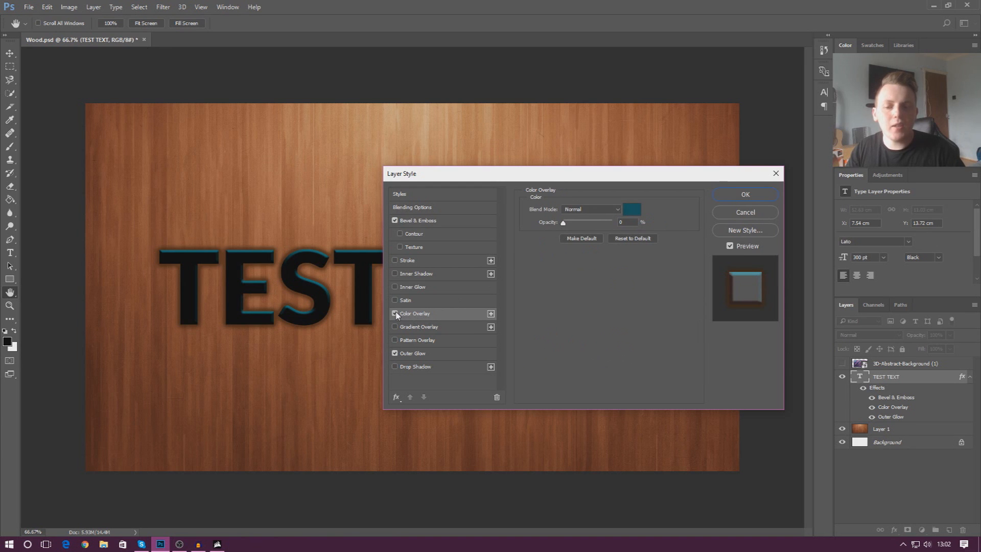
Enable Gradient Overlay, try orange and rainbow presets, and settle on black-to-white
{"action": "left_click", "coordinate": [419, 326]}
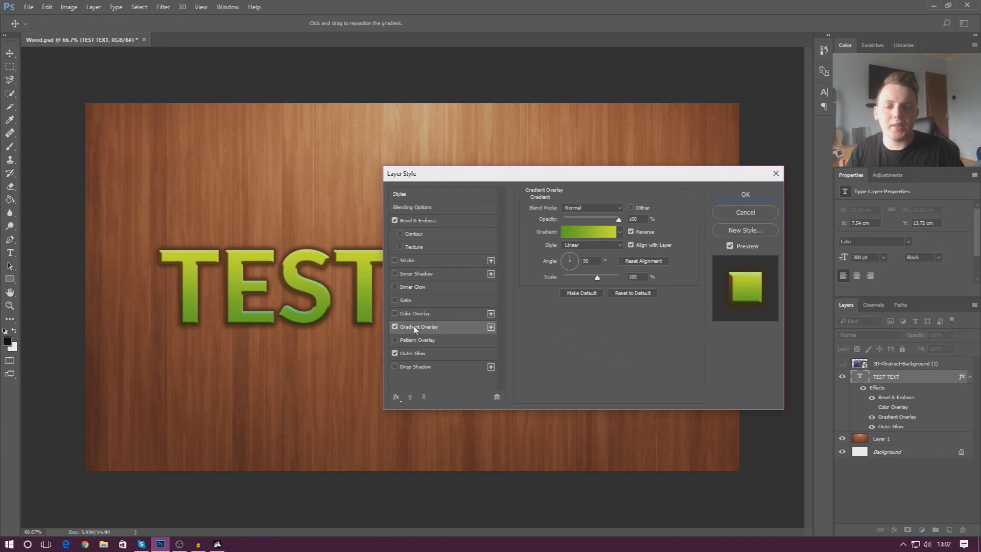
{"action": "left_click_drag", "start_coordinate": [401, 173], "coordinate": [504, 271]}
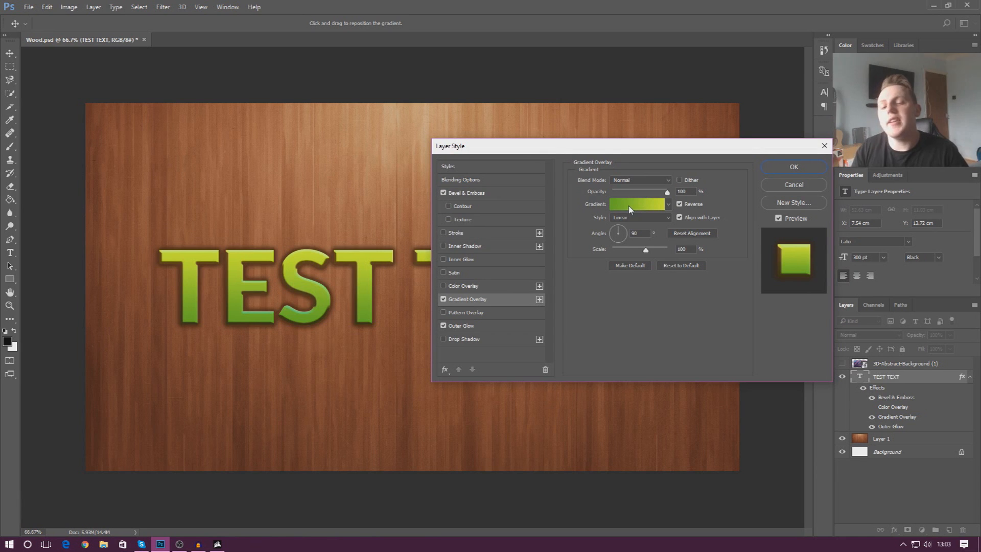
{"action": "mouse_move", "coordinate": [630, 210]}
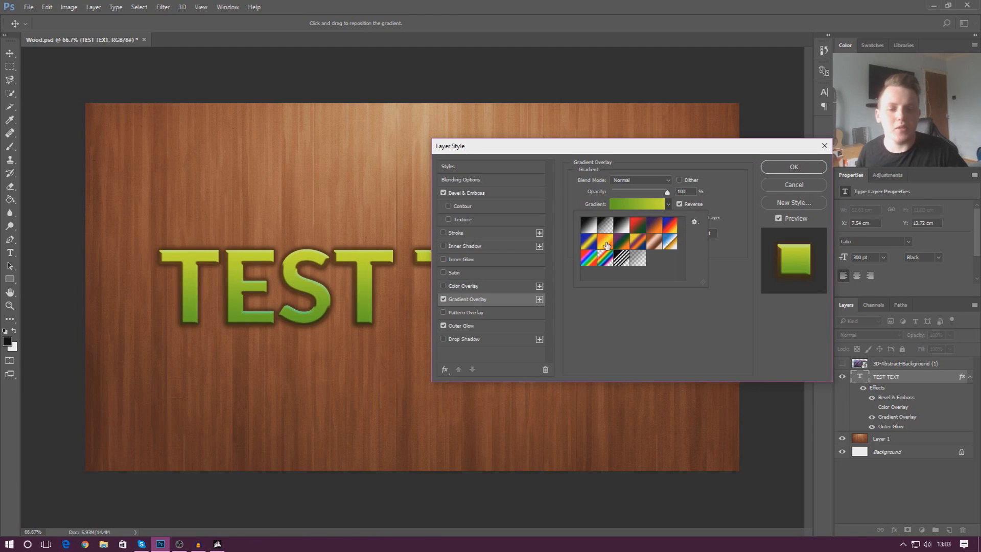
{"action": "mouse_move", "coordinate": [604, 244]}
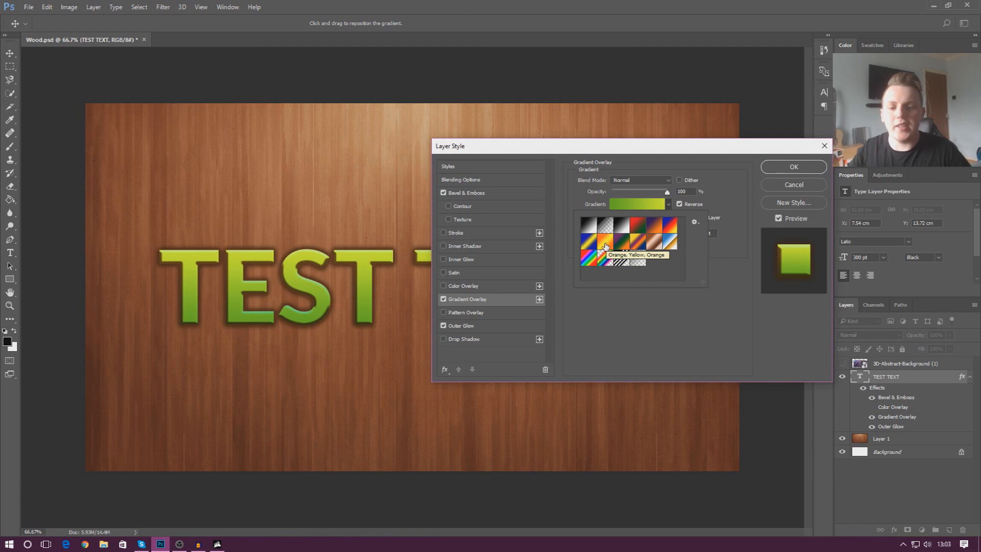
{"action": "left_click", "coordinate": [601, 244]}
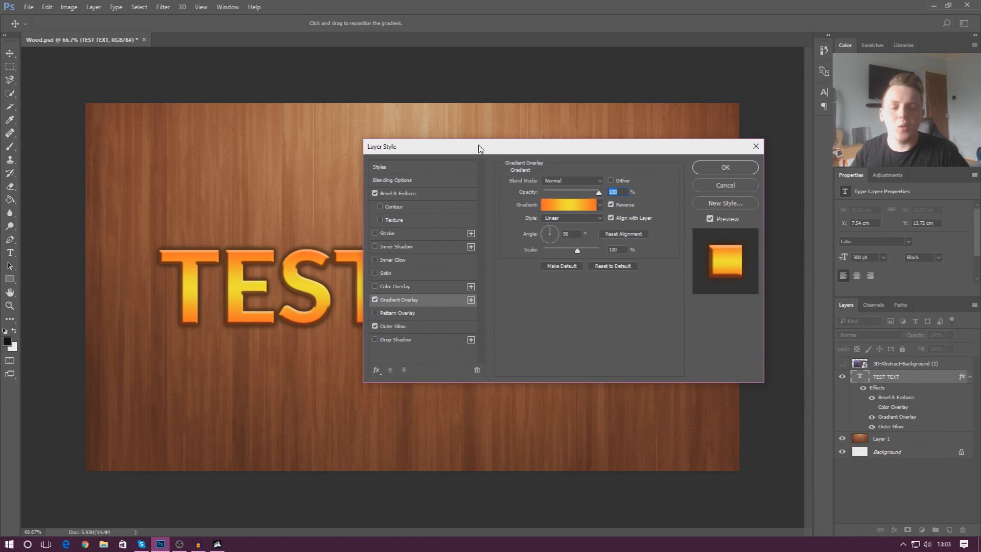
{"action": "left_click", "coordinate": [599, 205]}
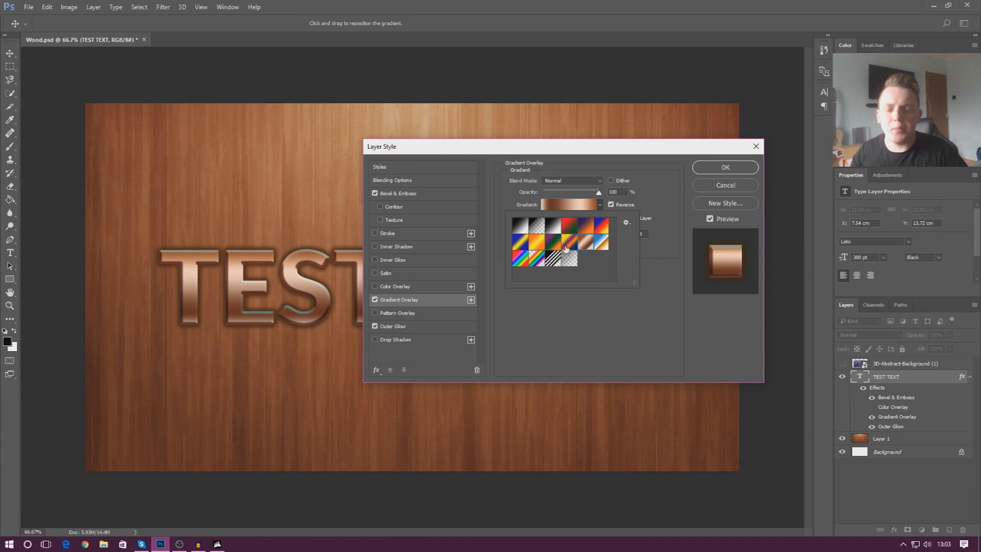
{"action": "left_click", "coordinate": [522, 260]}
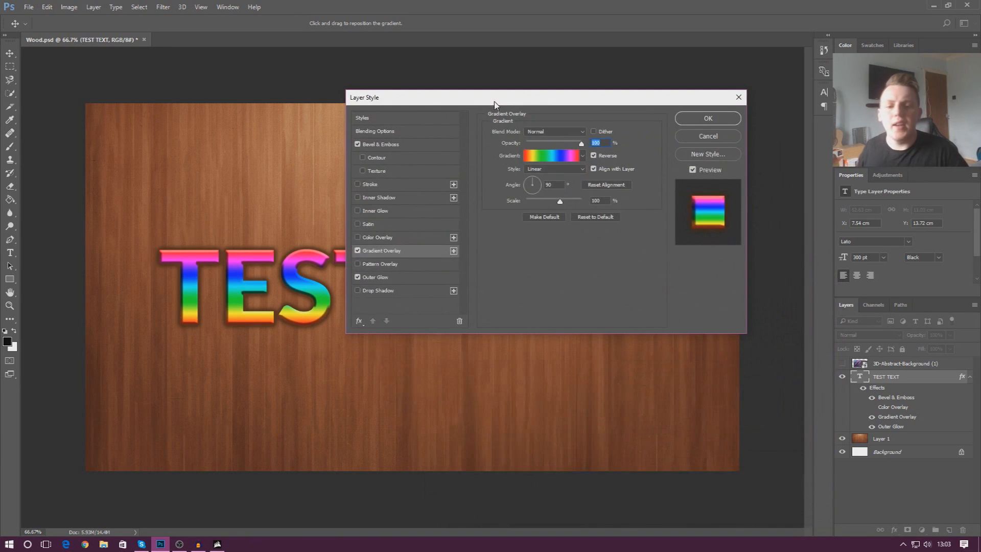
{"action": "left_click", "coordinate": [580, 156]}
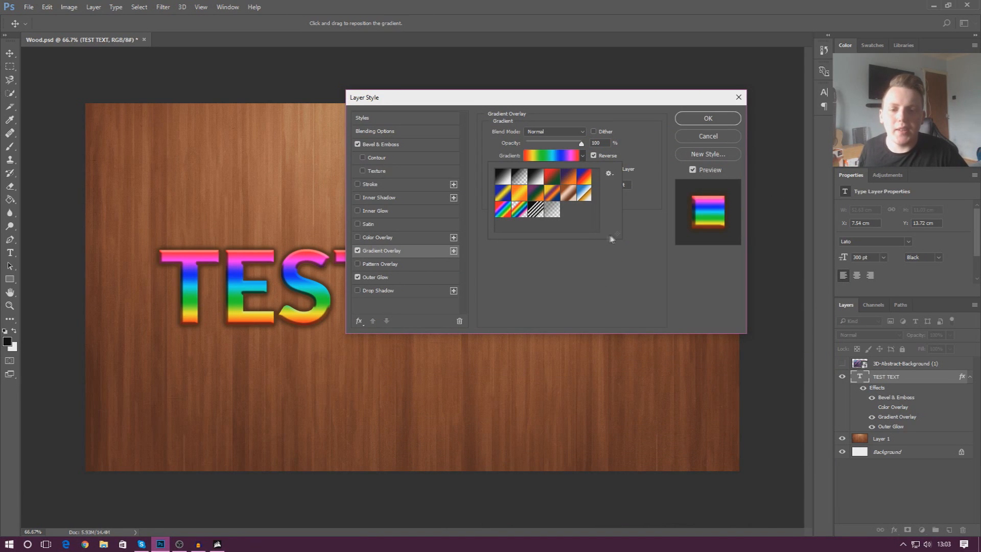
{"action": "left_click", "coordinate": [502, 178]}
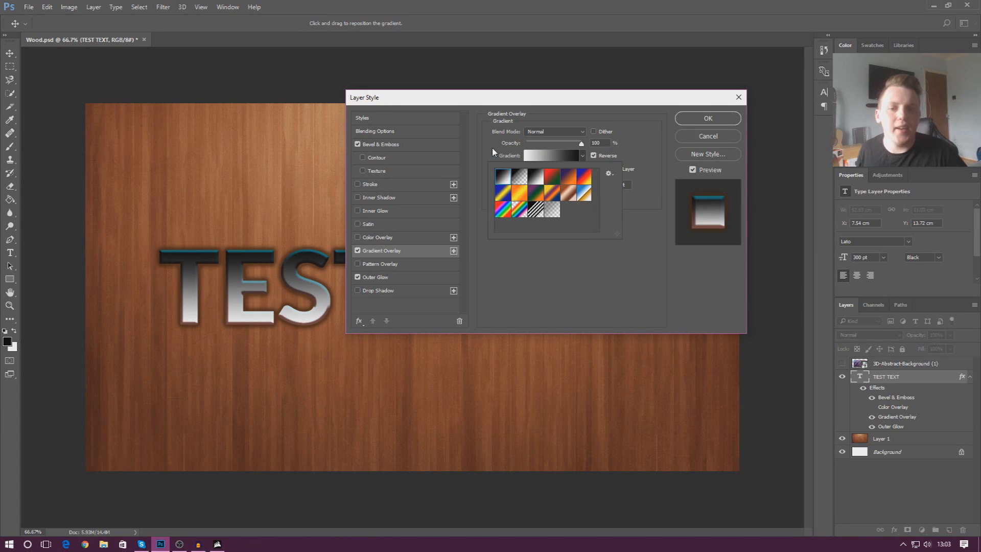
{"action": "left_click", "coordinate": [553, 156]}
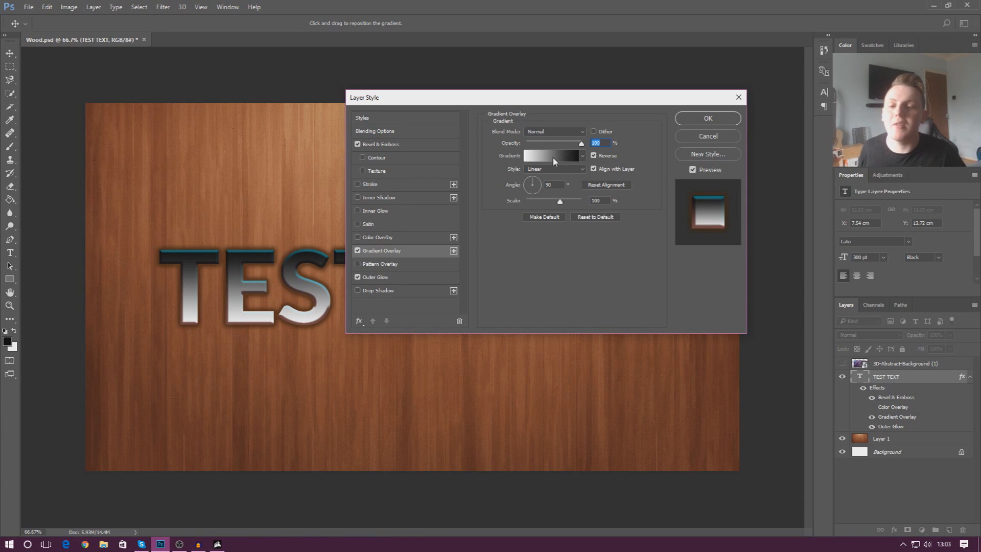
{"action": "mouse_move", "coordinate": [554, 156]}
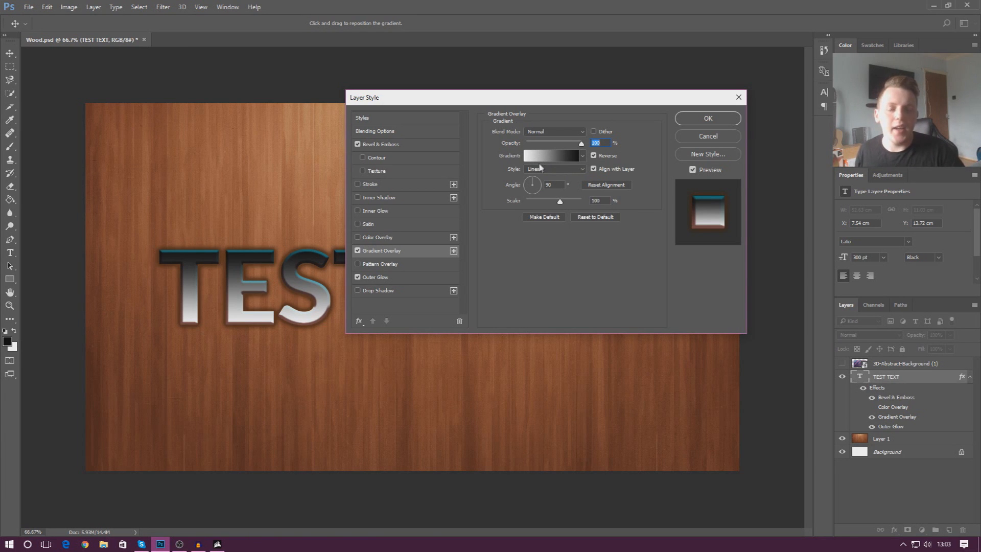
{"action": "left_click", "coordinate": [550, 155]}
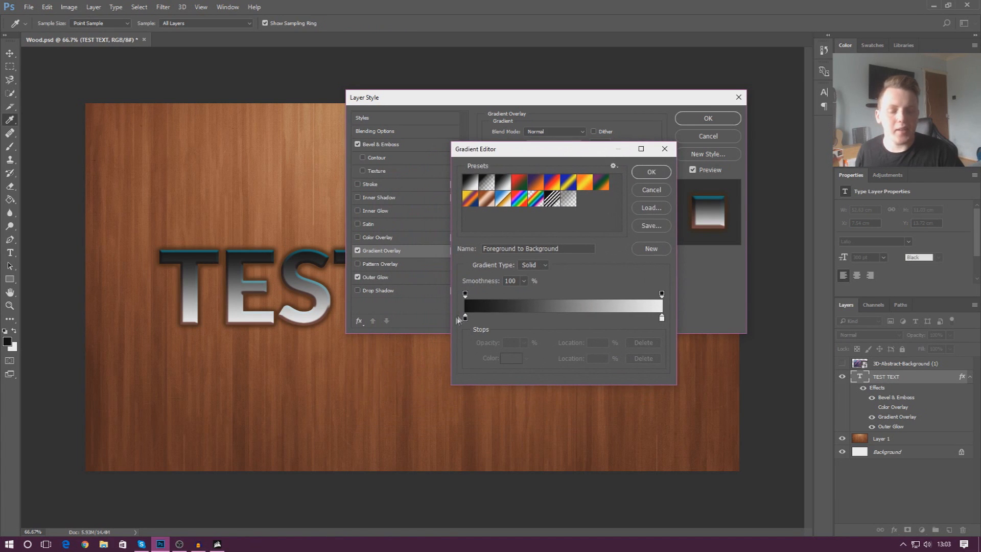
{"action": "mouse_move", "coordinate": [513, 324]}
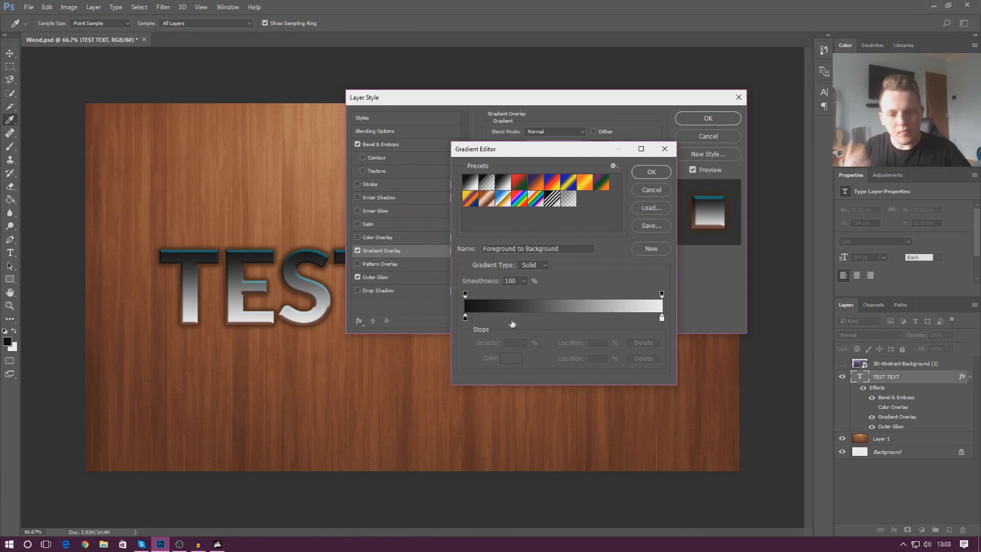
{"action": "mouse_move", "coordinate": [582, 328]}
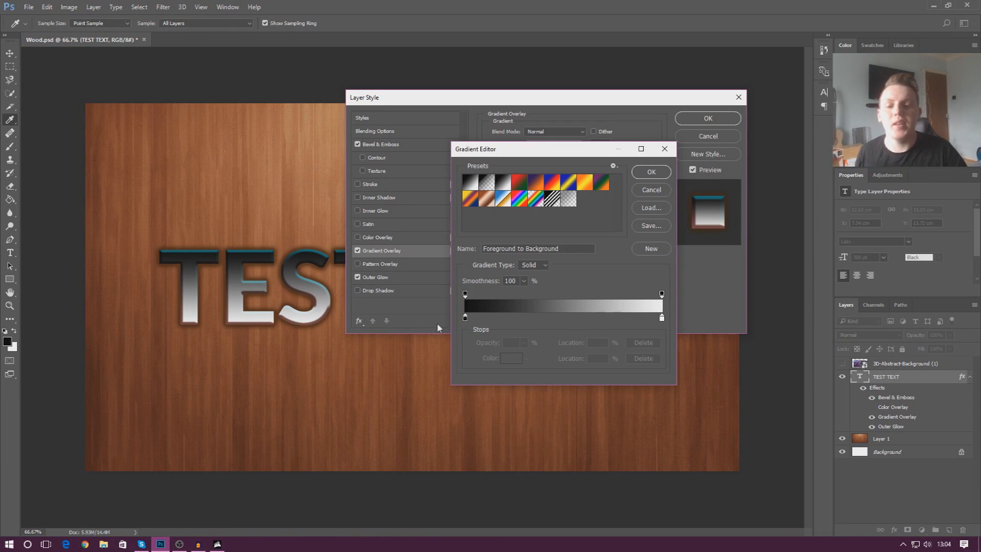
Set the gradient's left stop to red and its right stop to orange
{"action": "left_click", "coordinate": [465, 318]}
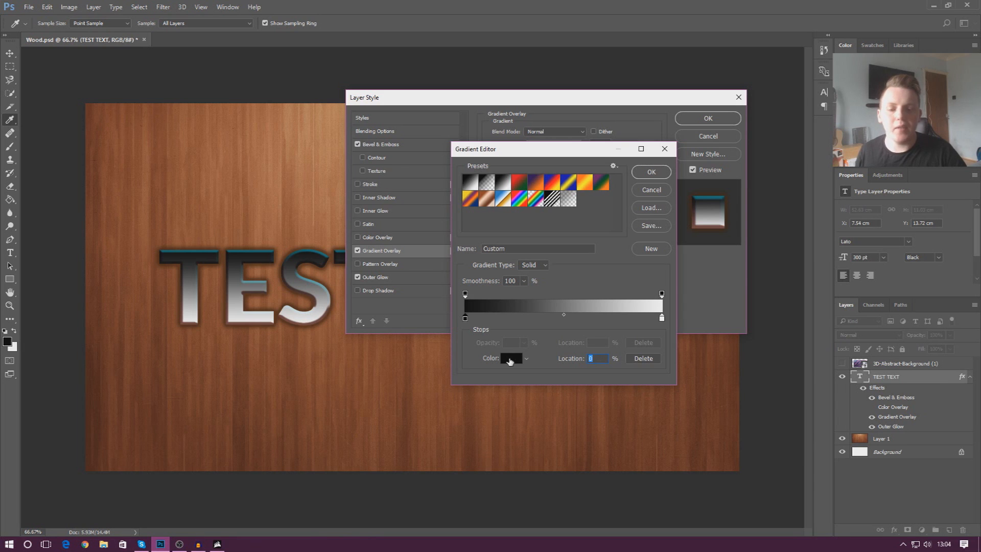
{"action": "left_click", "coordinate": [513, 359]}
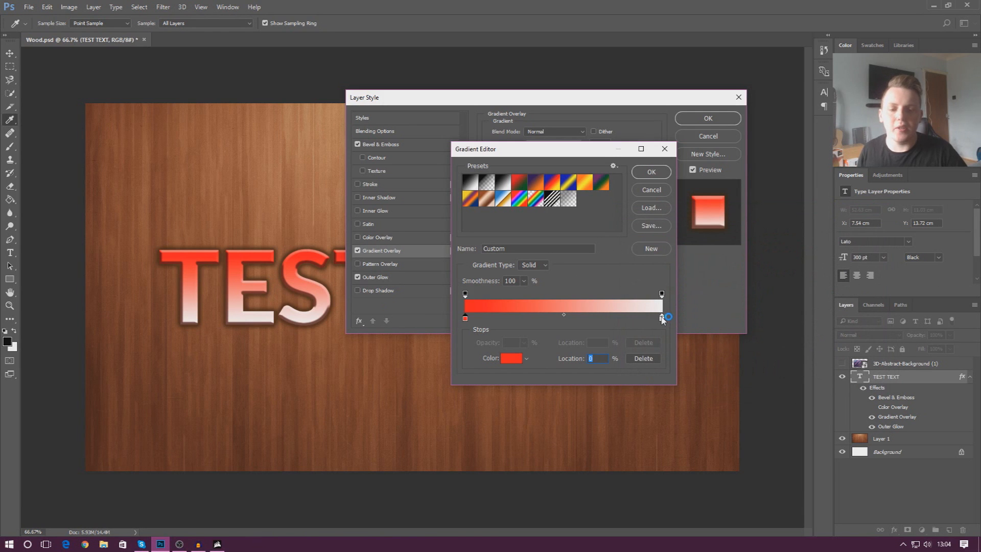
{"action": "left_click", "coordinate": [661, 318]}
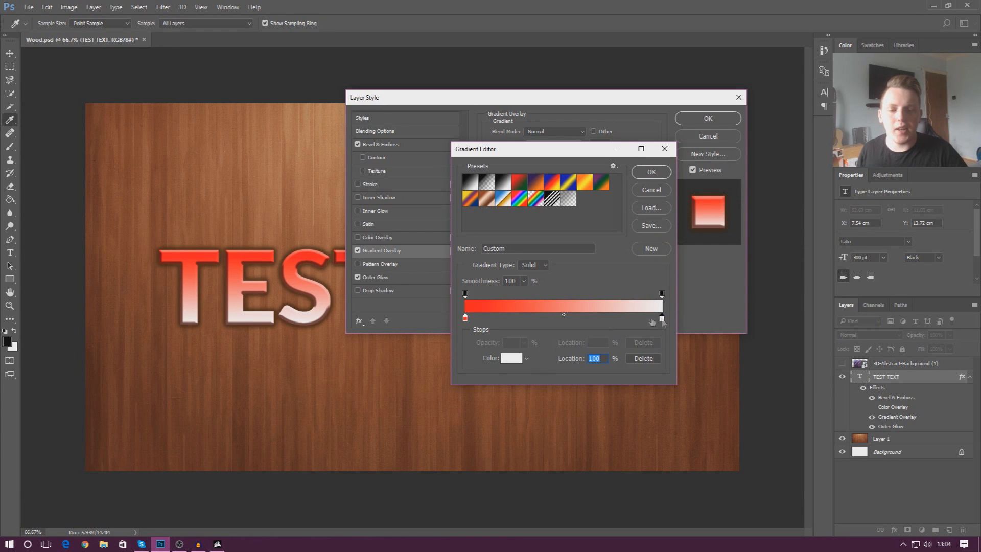
{"action": "left_click", "coordinate": [511, 357]}
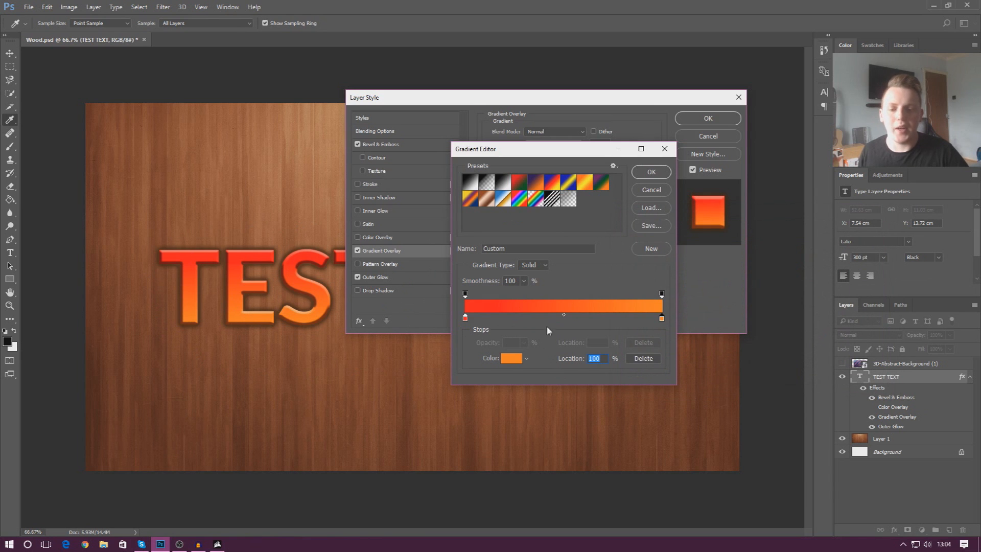
{"action": "mouse_move", "coordinate": [588, 320]}
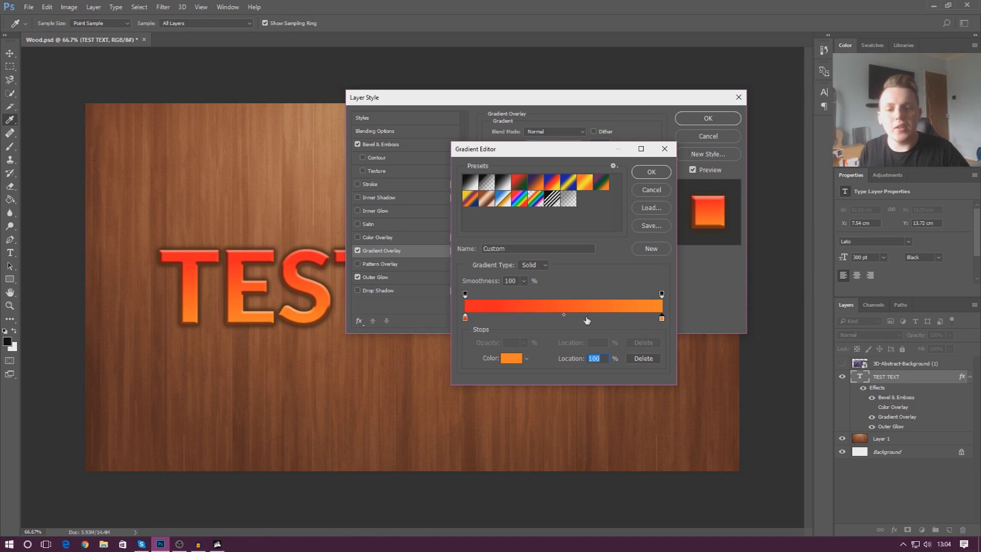
{"action": "mouse_move", "coordinate": [549, 326]}
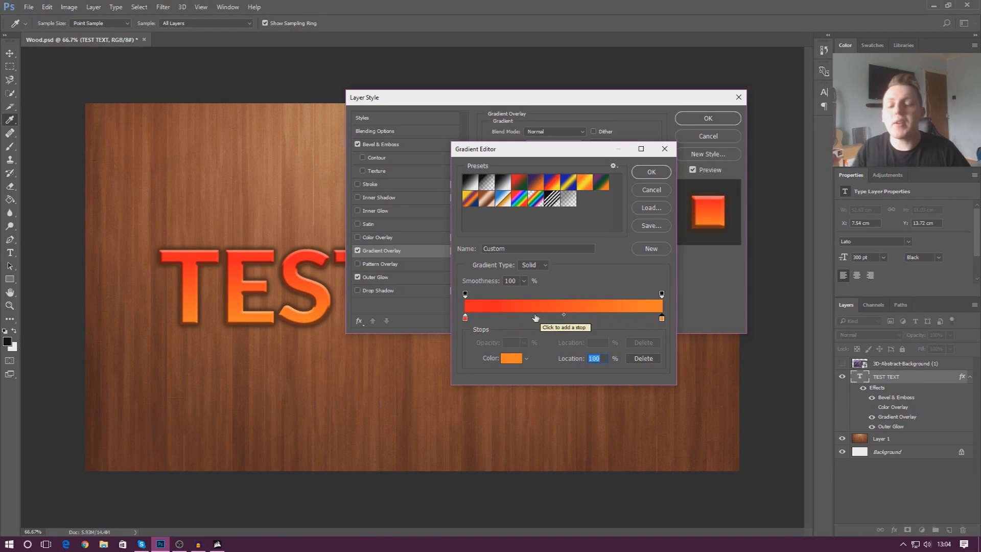
{"action": "mouse_move", "coordinate": [575, 318]}
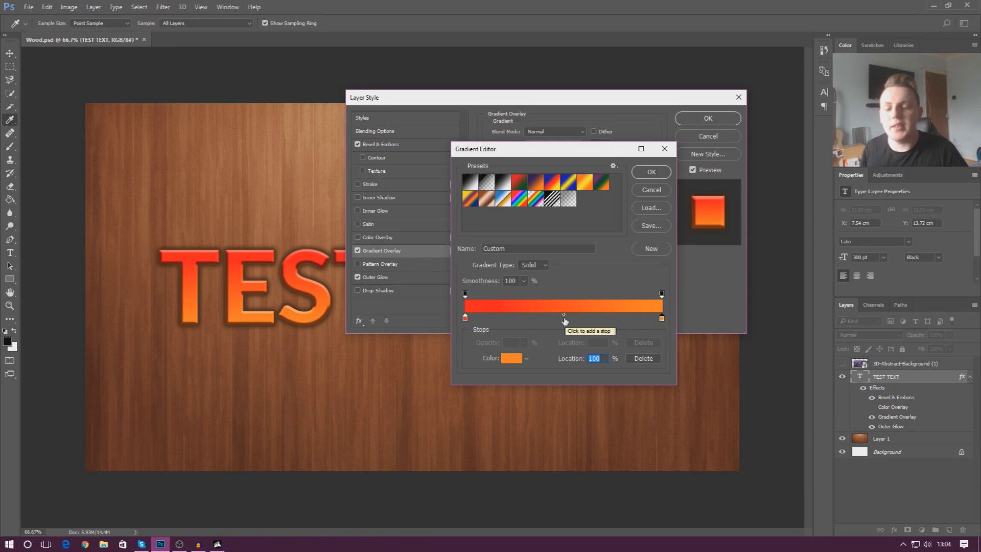
{"action": "mouse_move", "coordinate": [626, 320]}
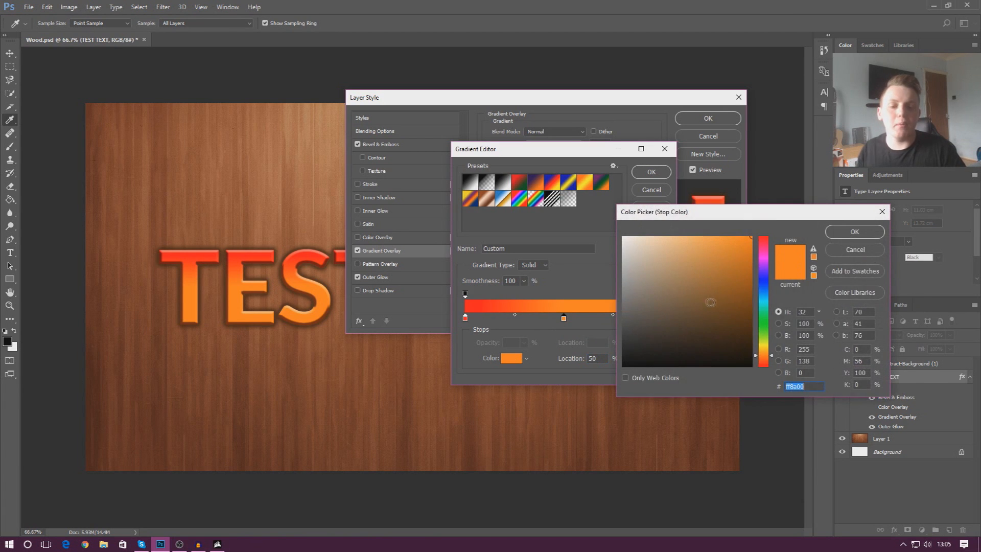
Pick a green colour for the gradient's middle stop in the Color Picker
{"action": "left_click", "coordinate": [725, 330]}
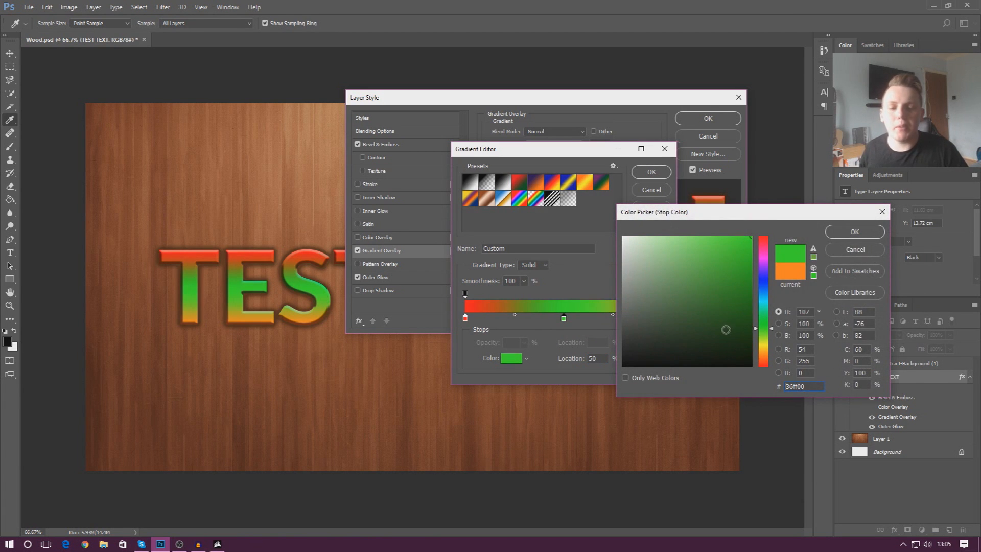
{"action": "left_click", "coordinate": [763, 302]}
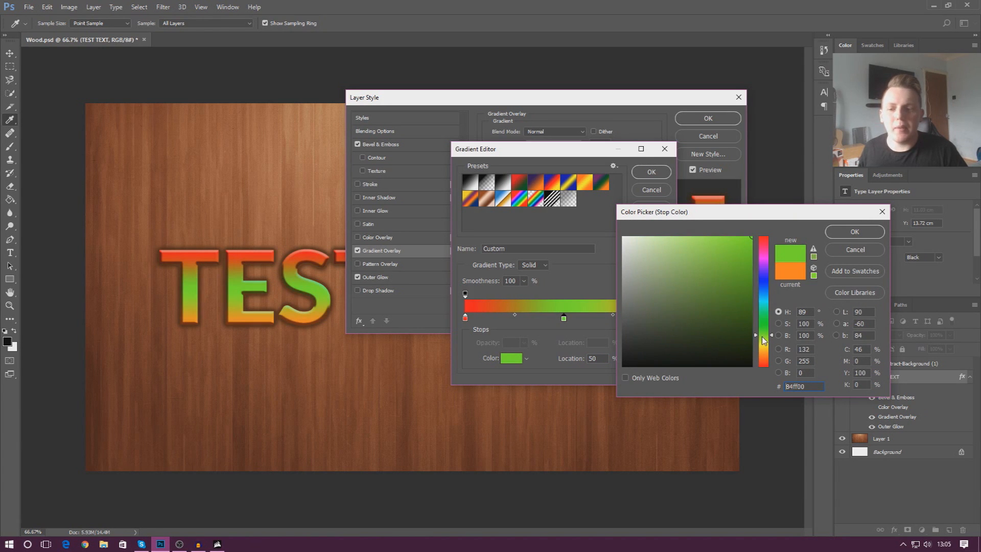
{"action": "left_click_drag", "start_coordinate": [763, 335], "coordinate": [763, 341]}
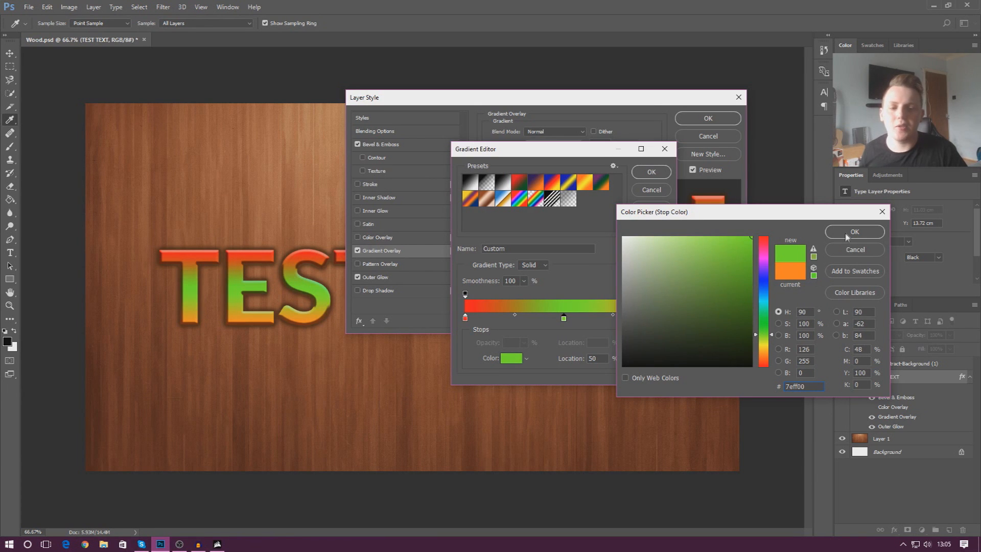
{"action": "left_click", "coordinate": [853, 232]}
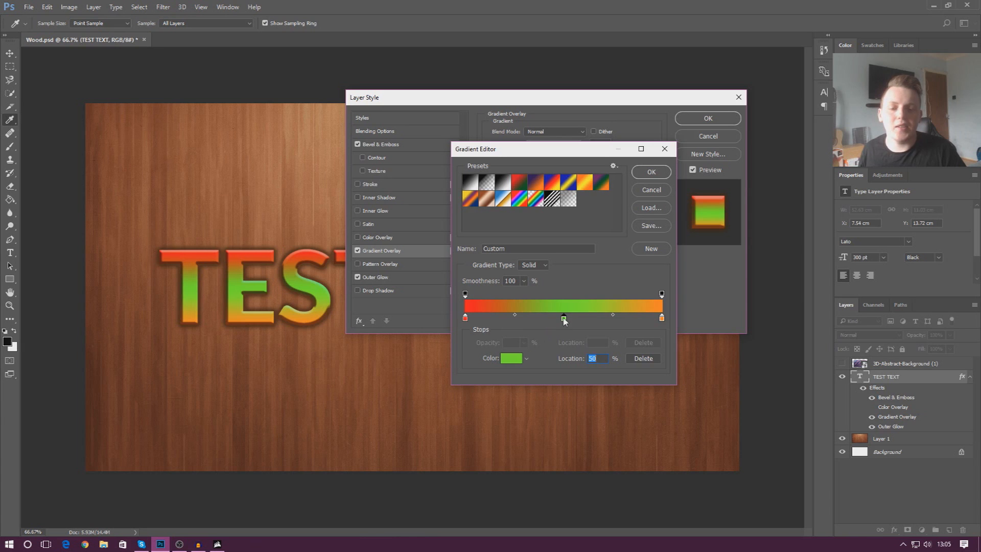
Return the green stop to 50% location and accept the gradient with OK
{"action": "left_click_drag", "start_coordinate": [563, 319], "coordinate": [526, 318]}
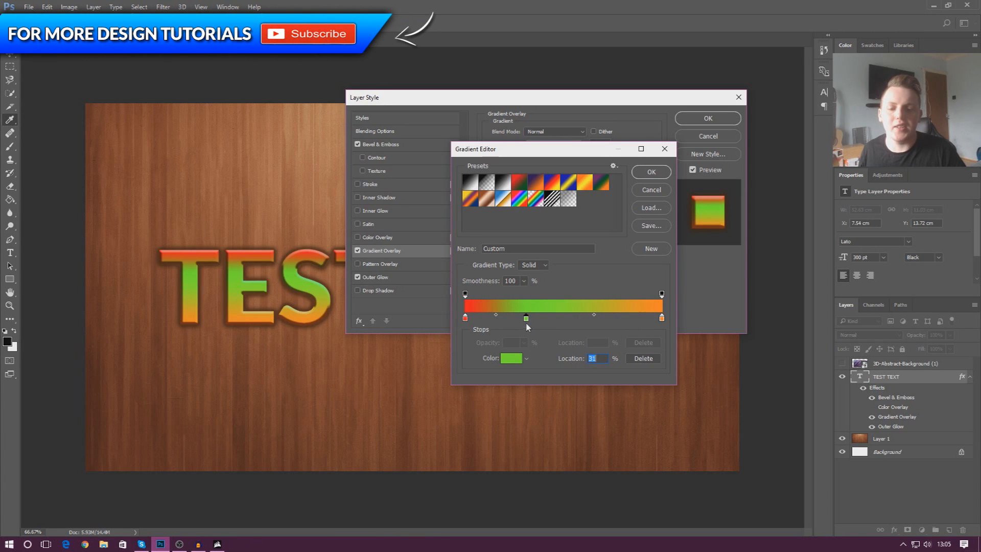
{"action": "left_click_drag", "start_coordinate": [527, 318], "coordinate": [552, 318]}
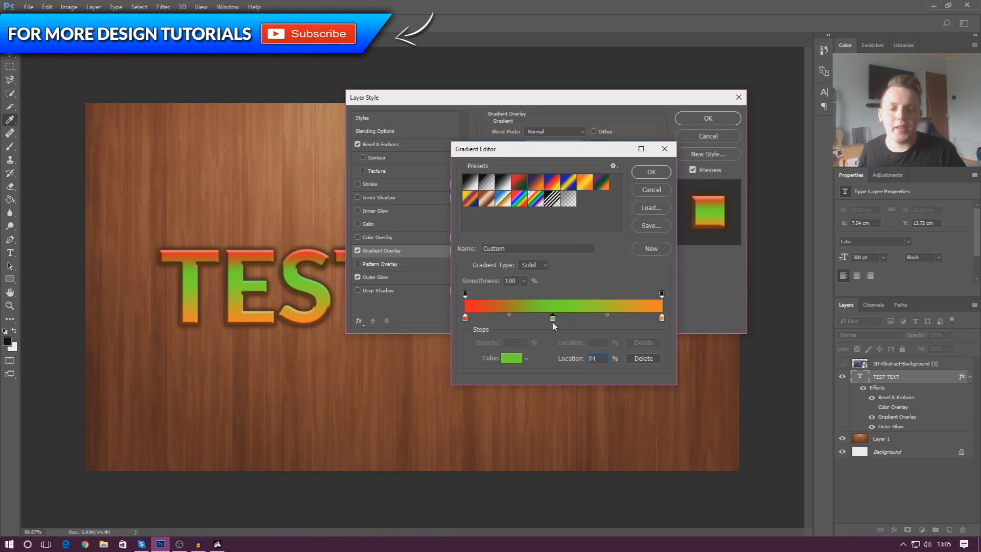
{"action": "left_click_drag", "start_coordinate": [553, 318], "coordinate": [563, 318]}
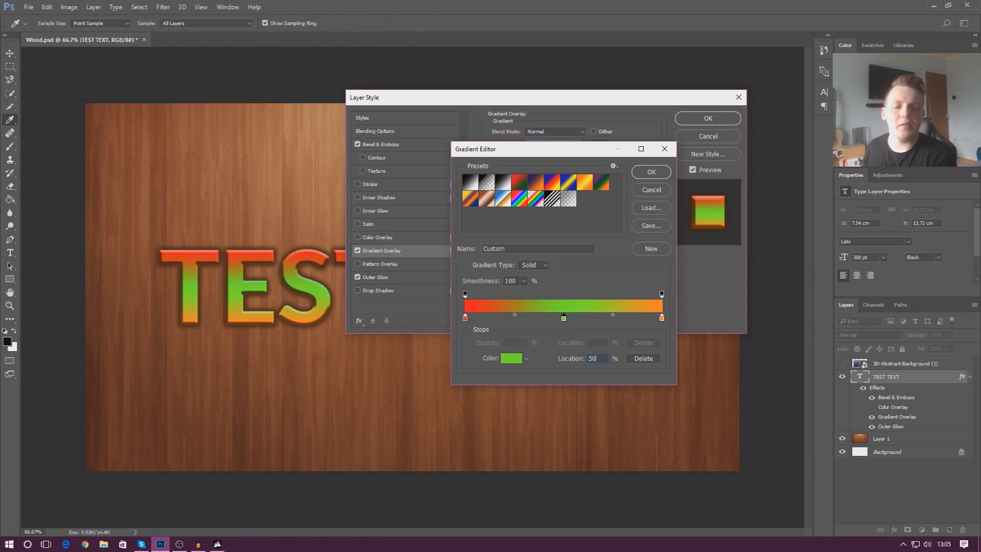
{"action": "left_click", "coordinate": [650, 171]}
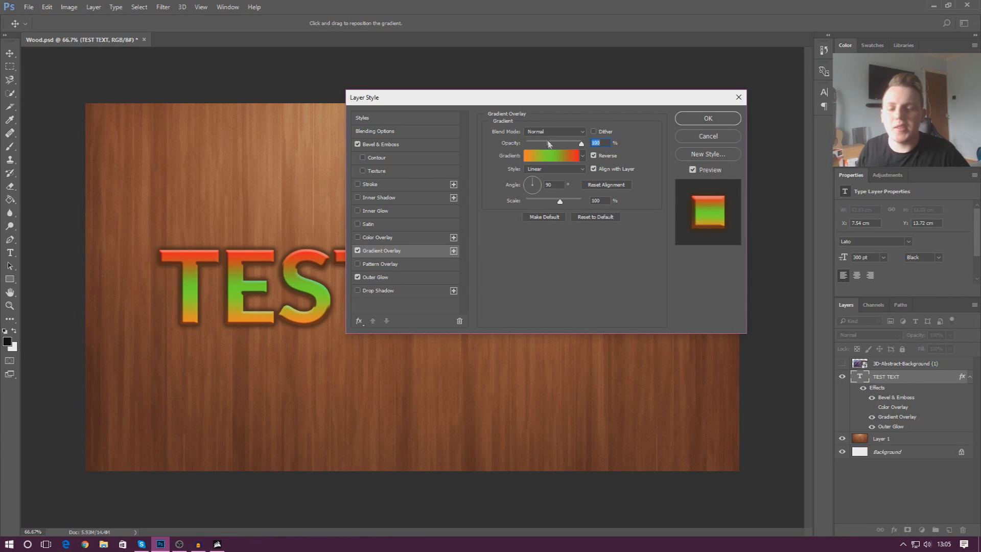
Change the Gradient Overlay style to Radial
{"action": "left_click", "coordinate": [553, 170]}
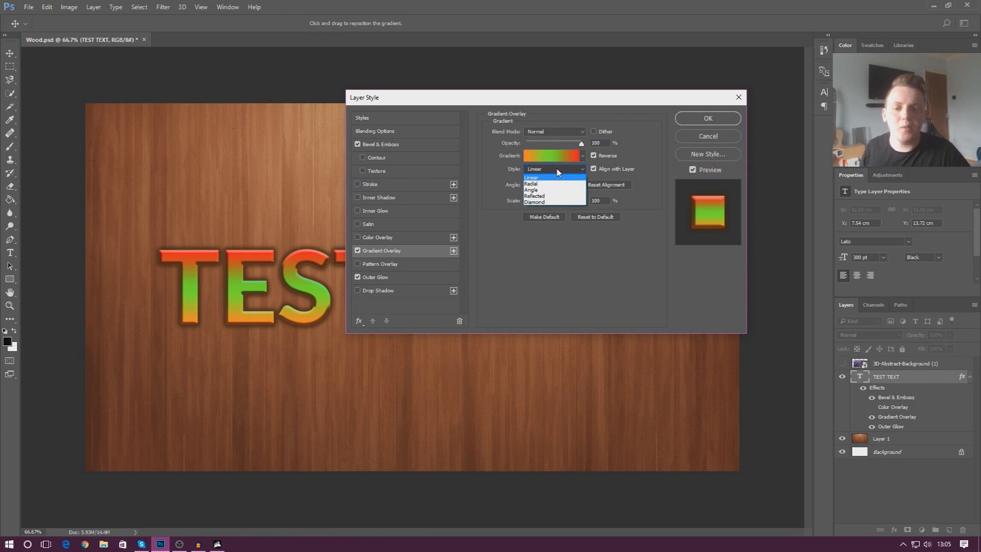
{"action": "mouse_move", "coordinate": [543, 184]}
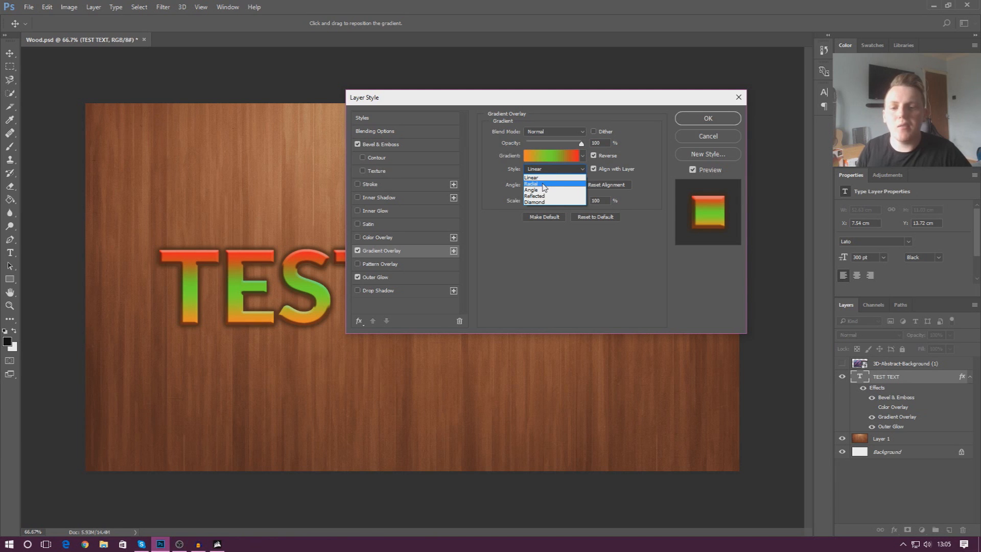
{"action": "mouse_move", "coordinate": [547, 203]}
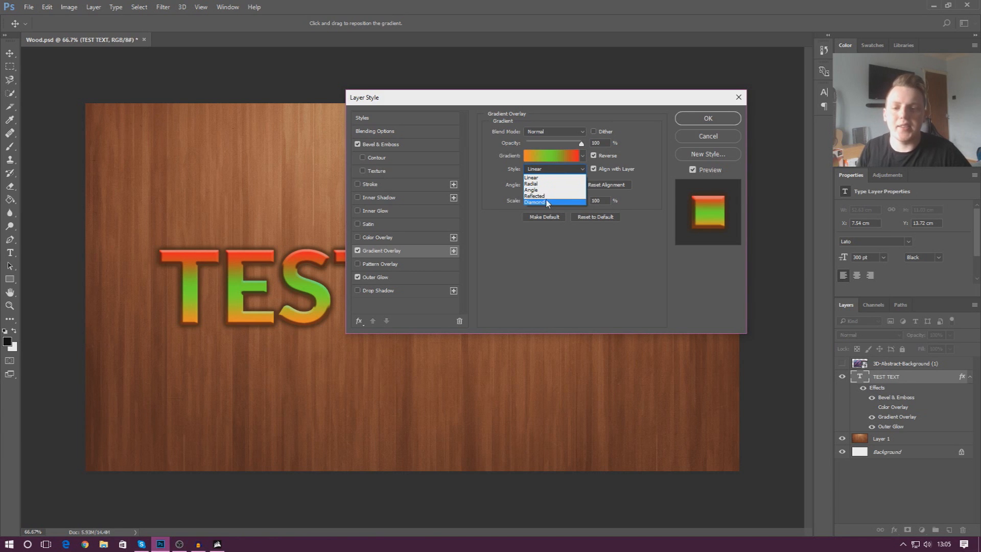
{"action": "mouse_move", "coordinate": [546, 183]}
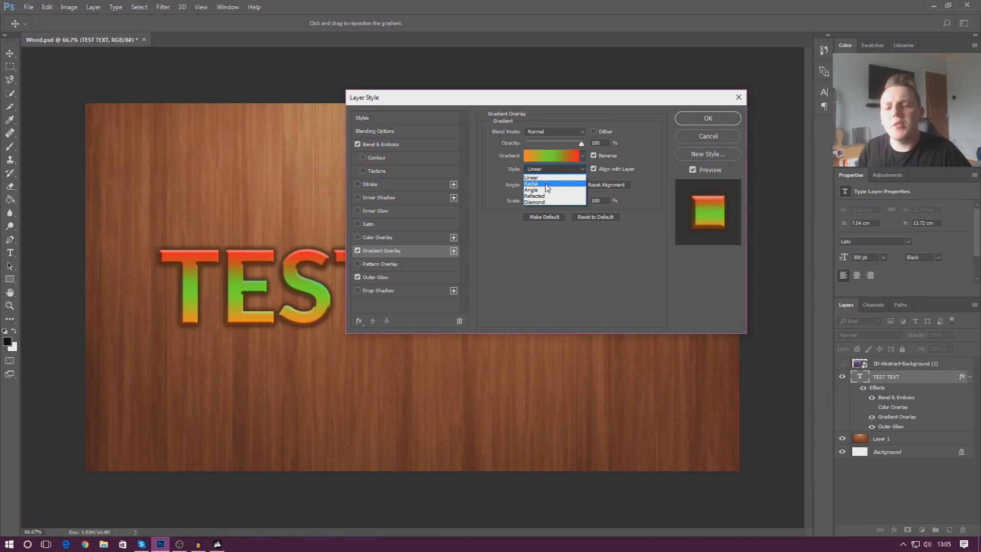
{"action": "left_click", "coordinate": [535, 178]}
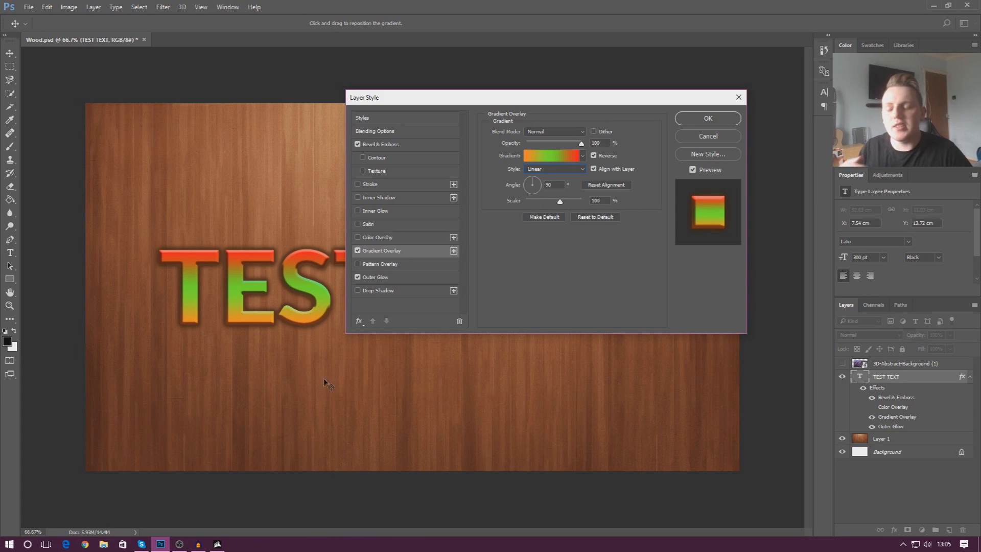
{"action": "left_click", "coordinate": [555, 169]}
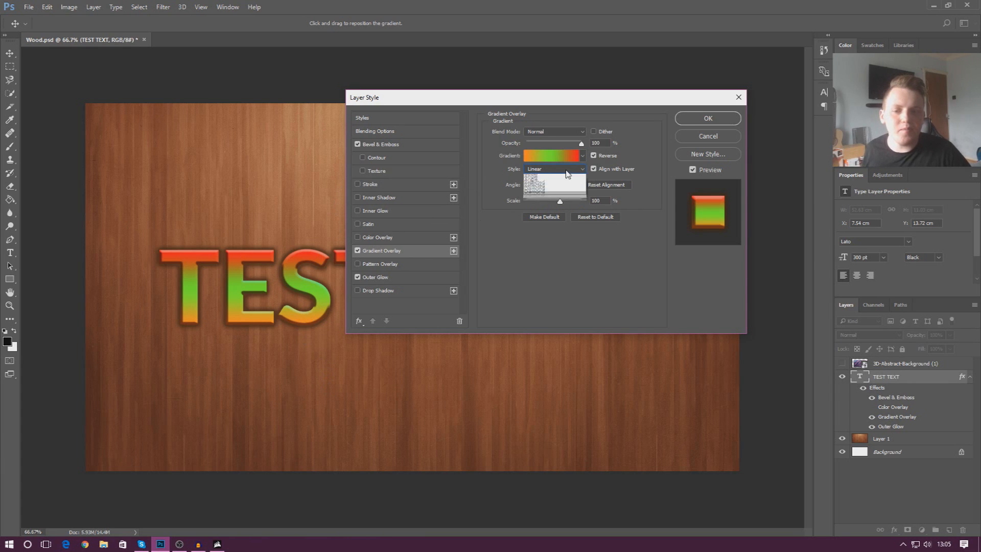
{"action": "left_click", "coordinate": [534, 168]}
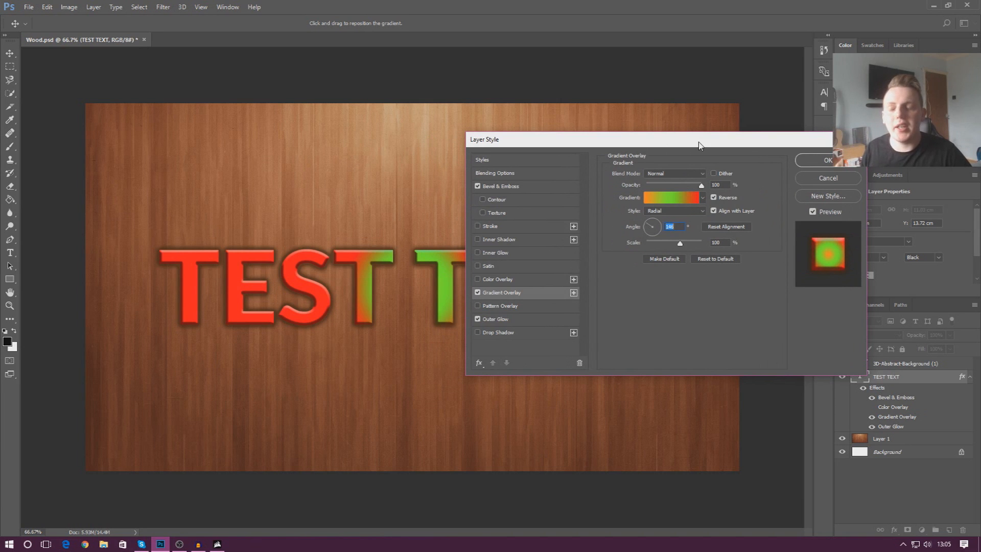
{"action": "mouse_move", "coordinate": [677, 220]}
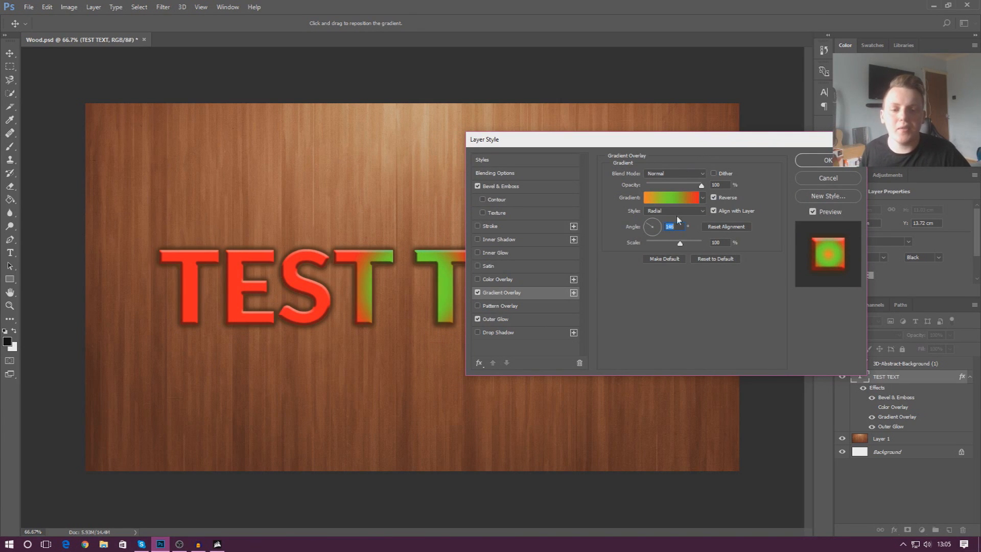
Try the Angle style, return to Radial, then switch TEST TEXT to a white striped pattern overlay
{"action": "left_click", "coordinate": [675, 210]}
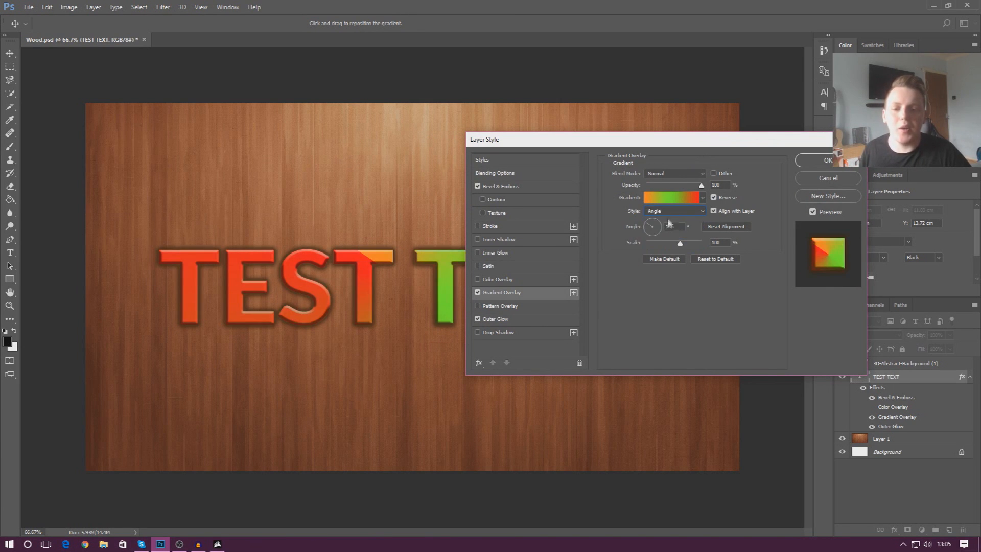
{"action": "left_click_drag", "start_coordinate": [648, 139], "coordinate": [673, 177]}
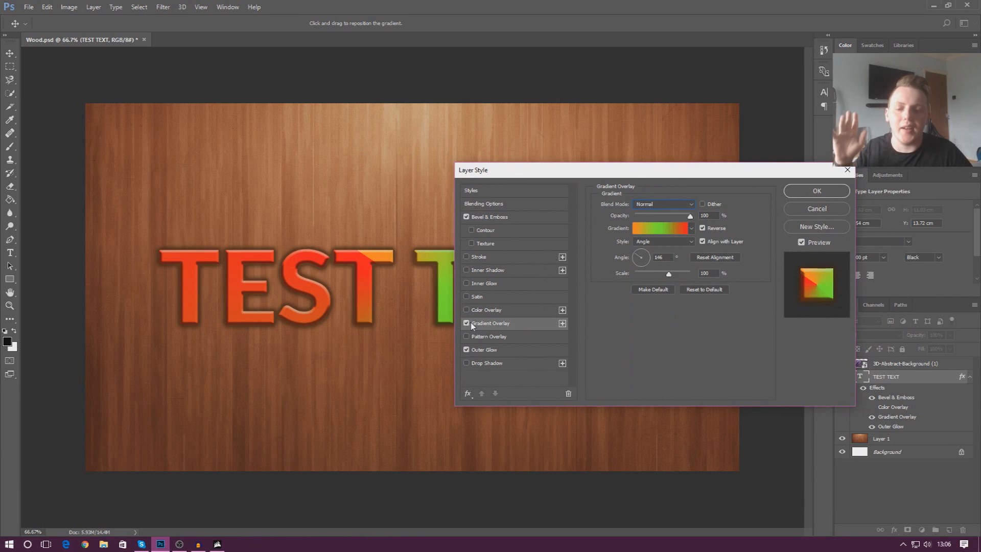
{"action": "mouse_move", "coordinate": [466, 326]}
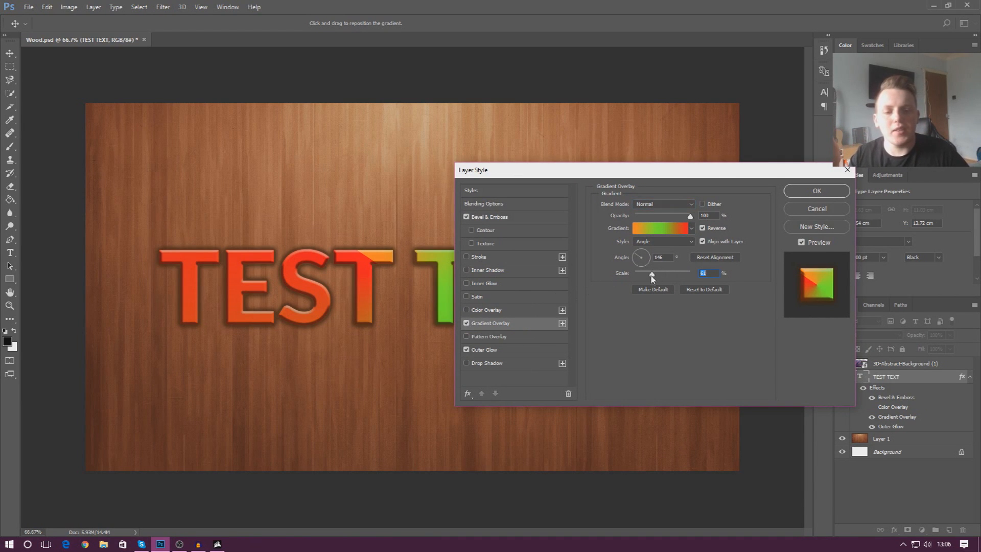
{"action": "left_click", "coordinate": [664, 242]}
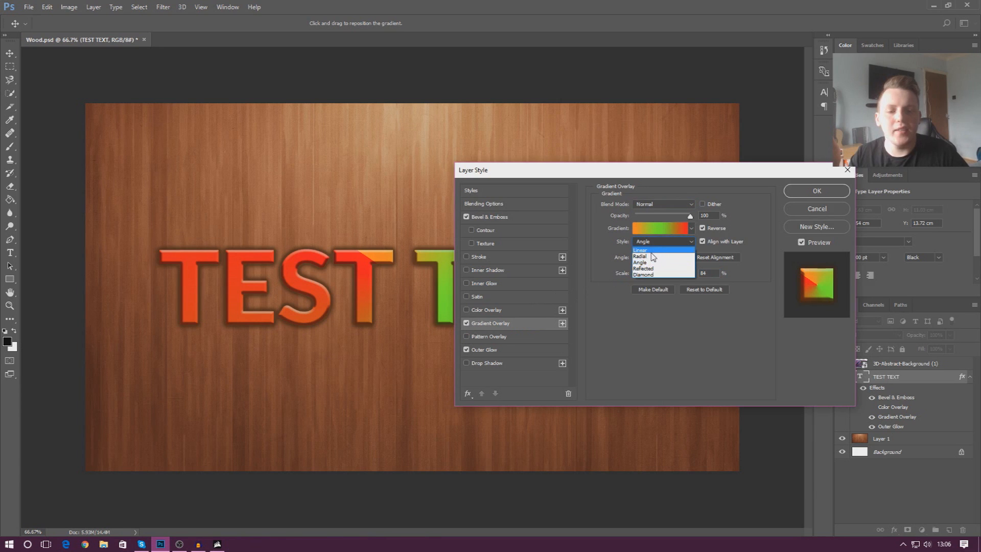
{"action": "left_click", "coordinate": [642, 256]}
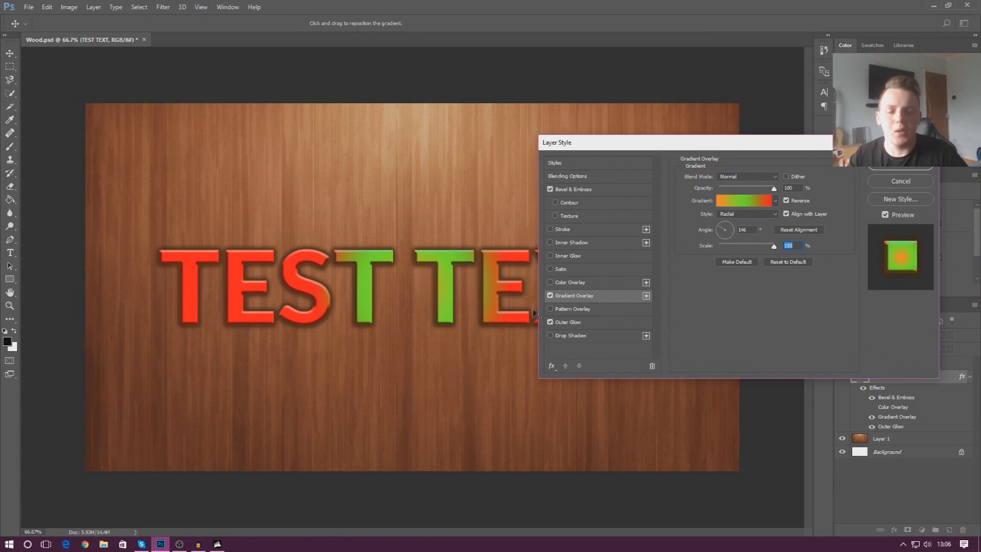
{"action": "left_click", "coordinate": [555, 308]}
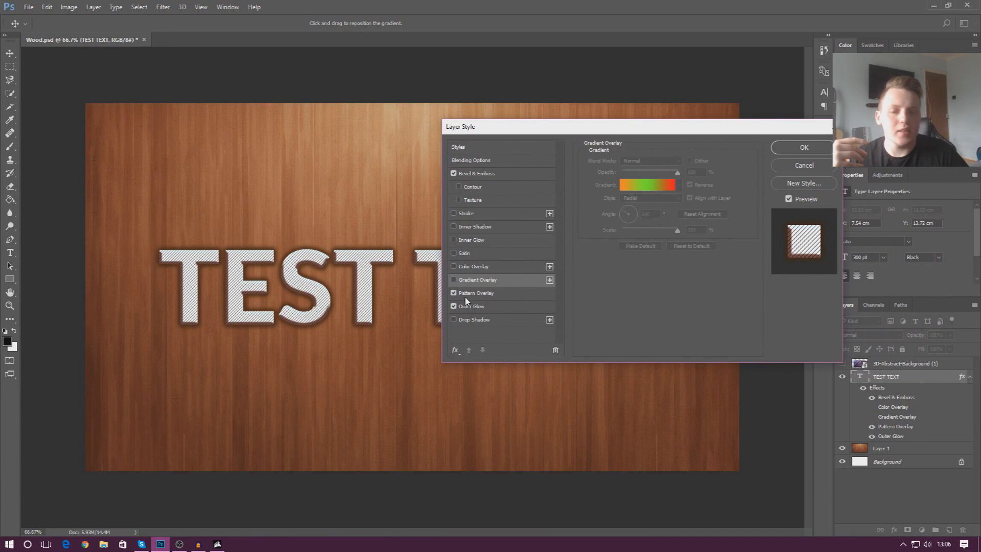
Set Pattern Overlay to 98% opacity and try yellow rocky, blue wavy, then grey speckled patterns
{"action": "left_click", "coordinate": [477, 292]}
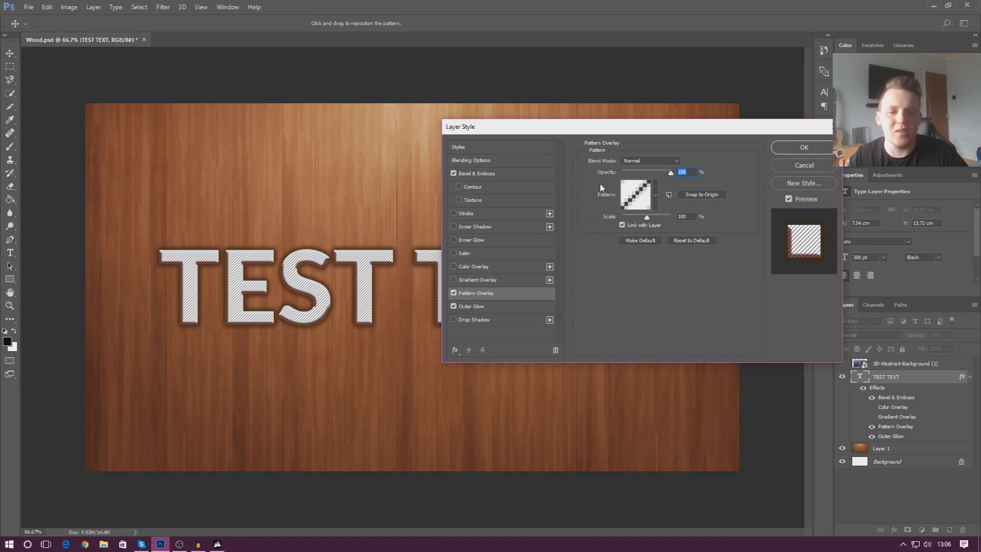
{"action": "mouse_move", "coordinate": [685, 184]}
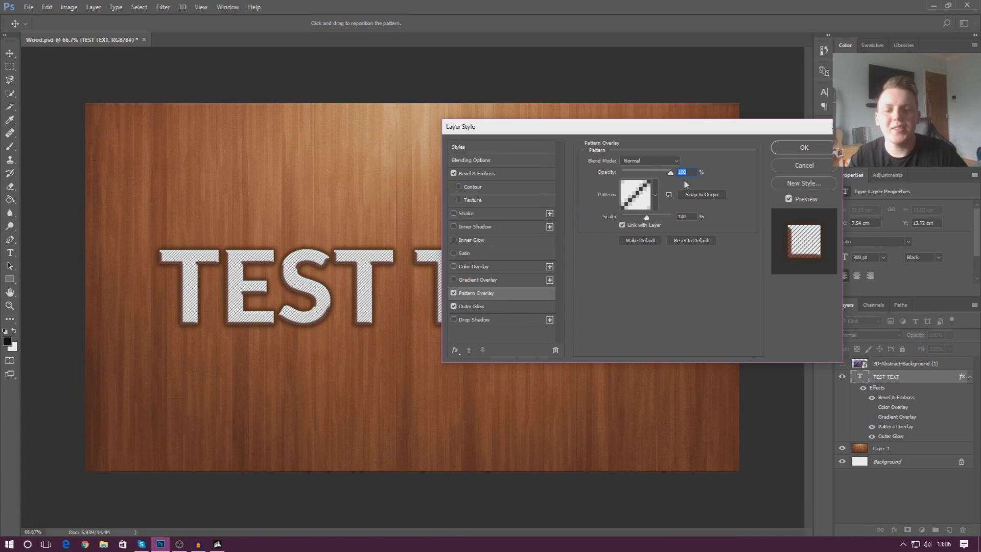
{"action": "mouse_move", "coordinate": [655, 199]}
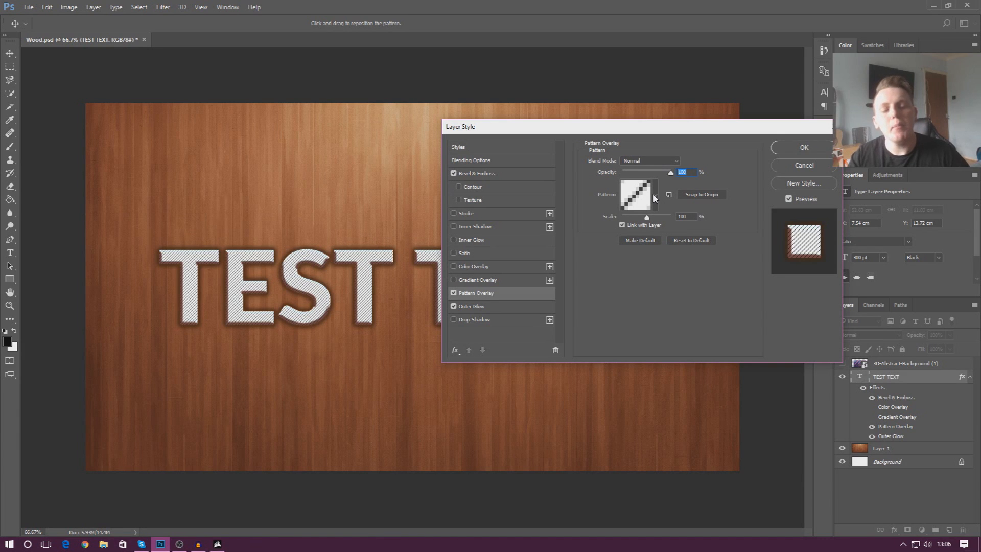
{"action": "mouse_move", "coordinate": [637, 194]}
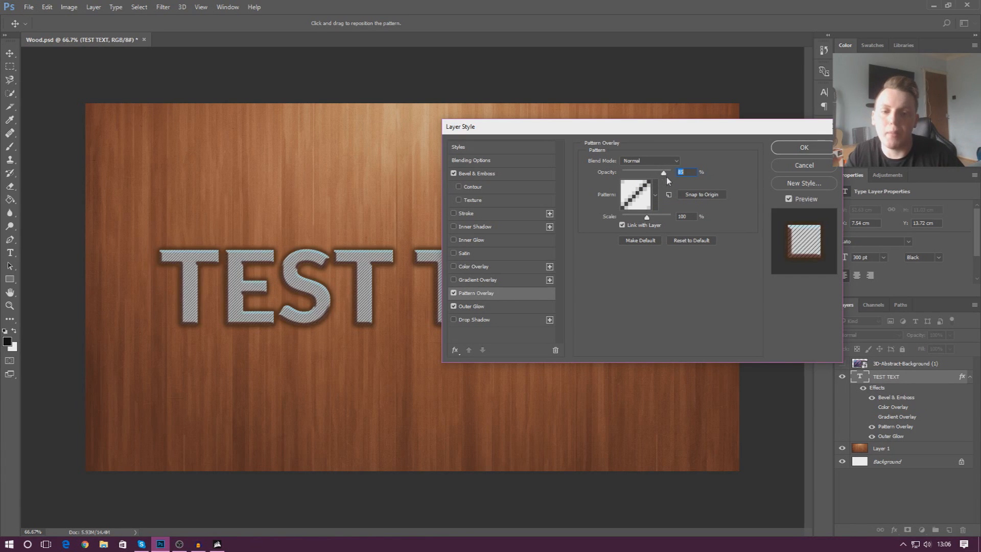
{"action": "left_click", "coordinate": [655, 195]}
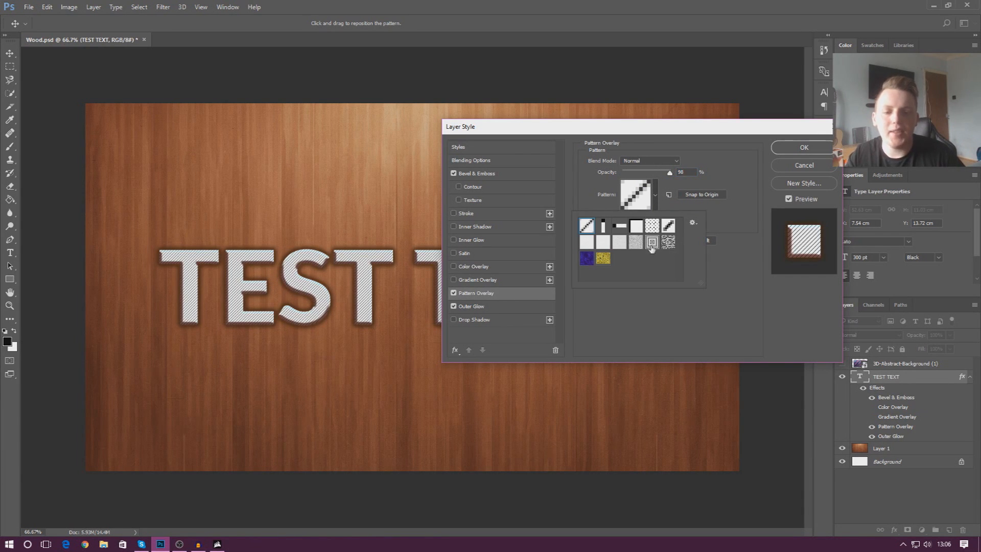
{"action": "mouse_move", "coordinate": [651, 243]}
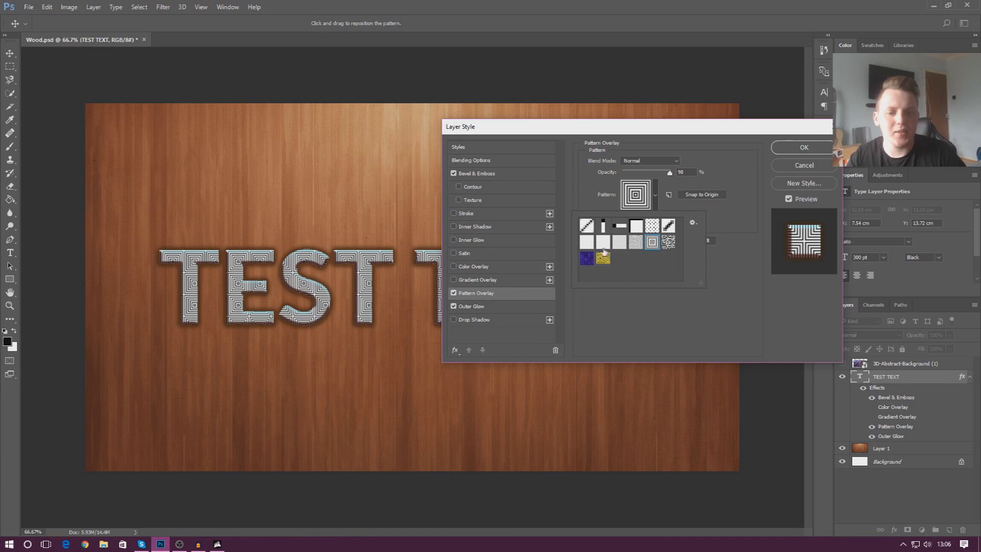
{"action": "left_click", "coordinate": [602, 258]}
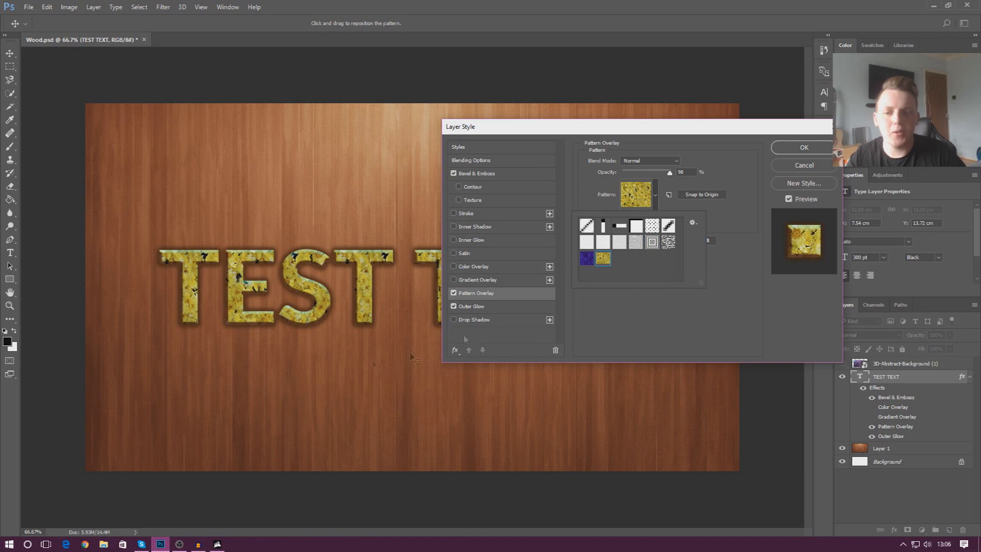
{"action": "left_click", "coordinate": [586, 259]}
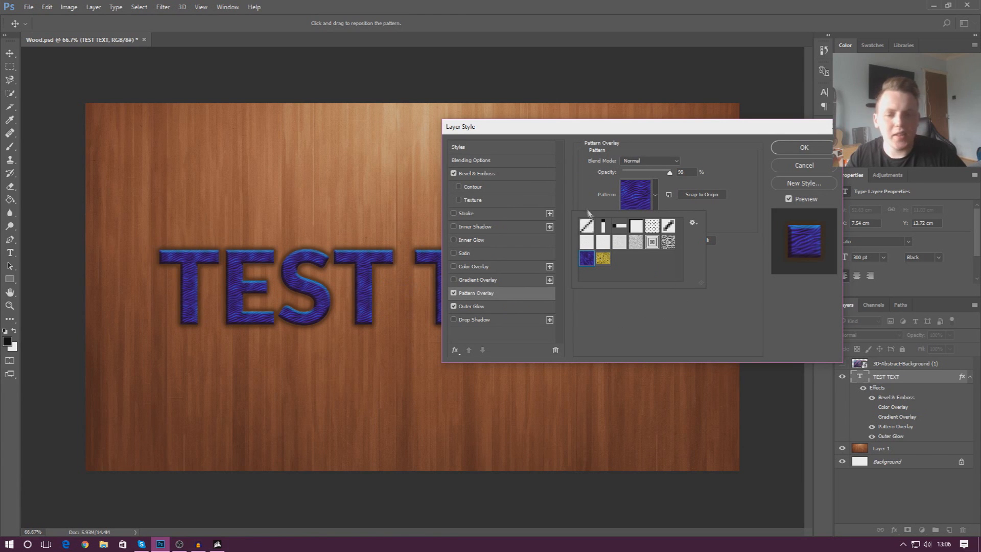
{"action": "left_click", "coordinate": [635, 242]}
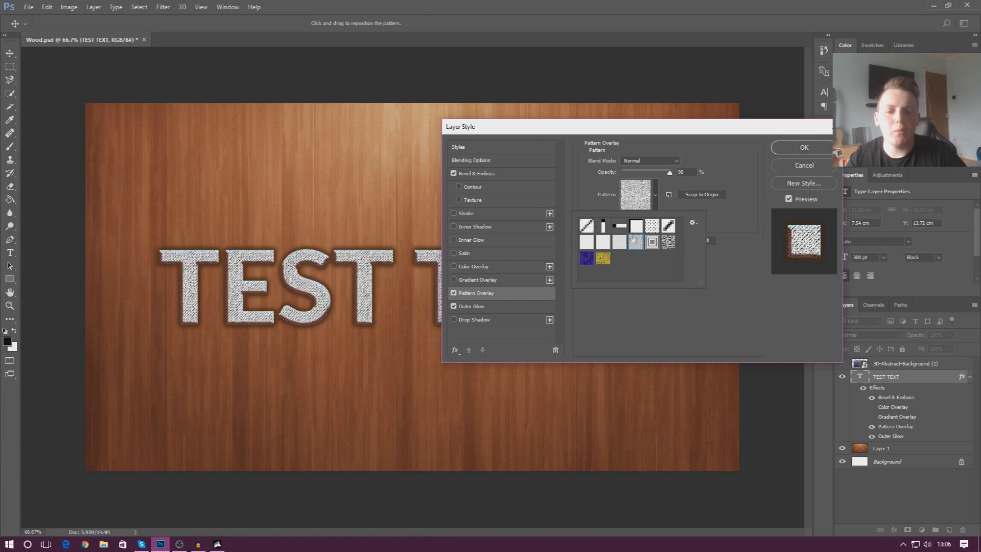
{"action": "left_click", "coordinate": [693, 223]}
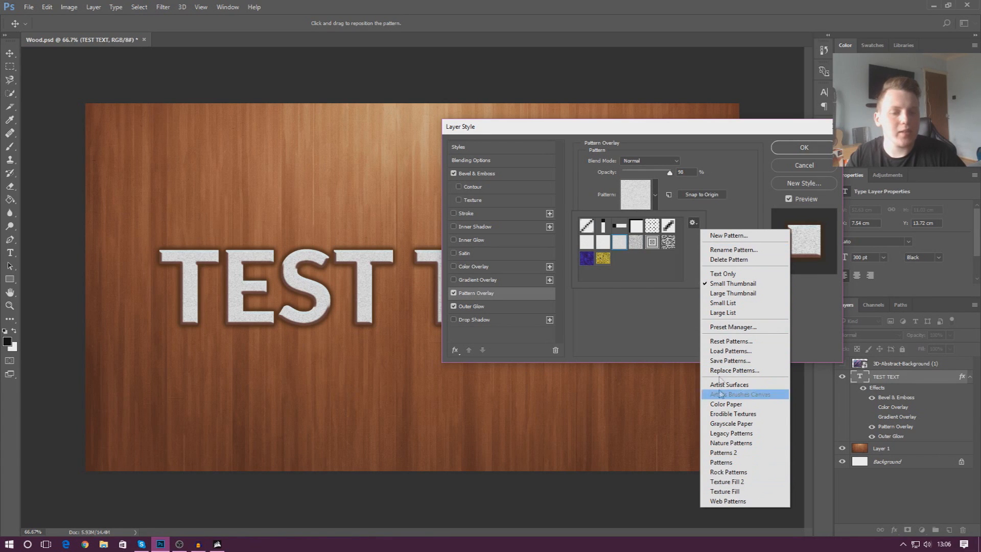
{"action": "mouse_move", "coordinate": [730, 235]}
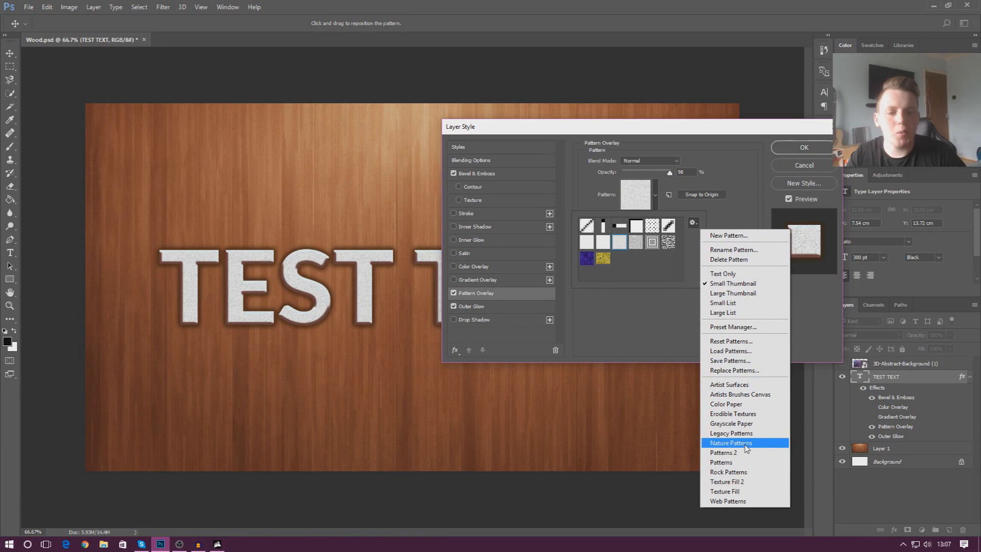
Append the Nature Patterns set and fill TEST TEXT with the yellow rocky pattern
{"action": "left_click", "coordinate": [730, 442]}
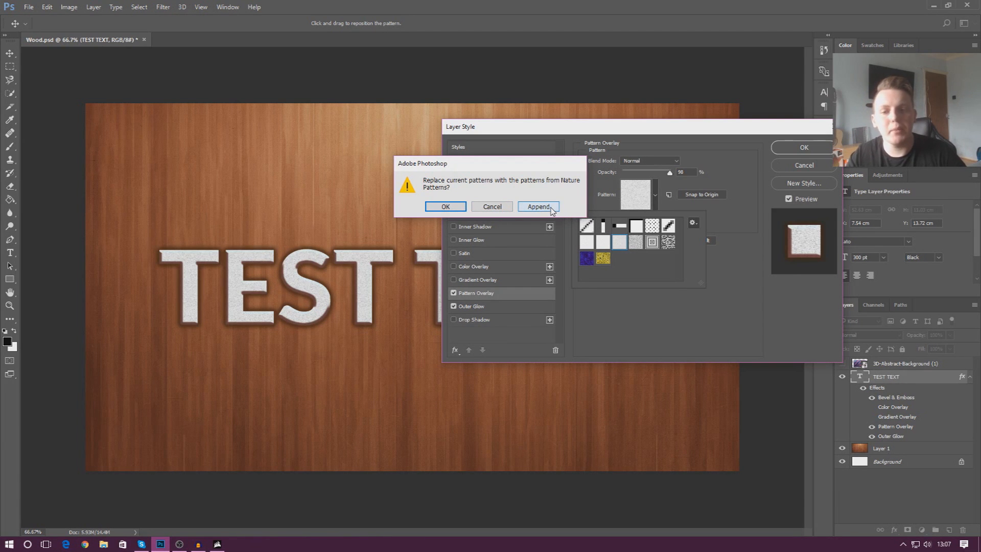
{"action": "left_click", "coordinate": [538, 207]}
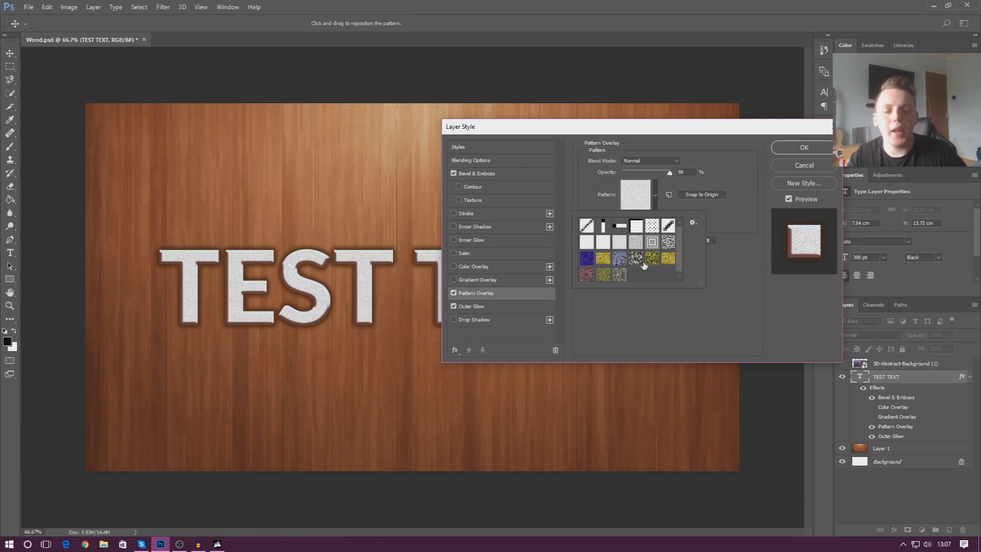
{"action": "left_click", "coordinate": [635, 259]}
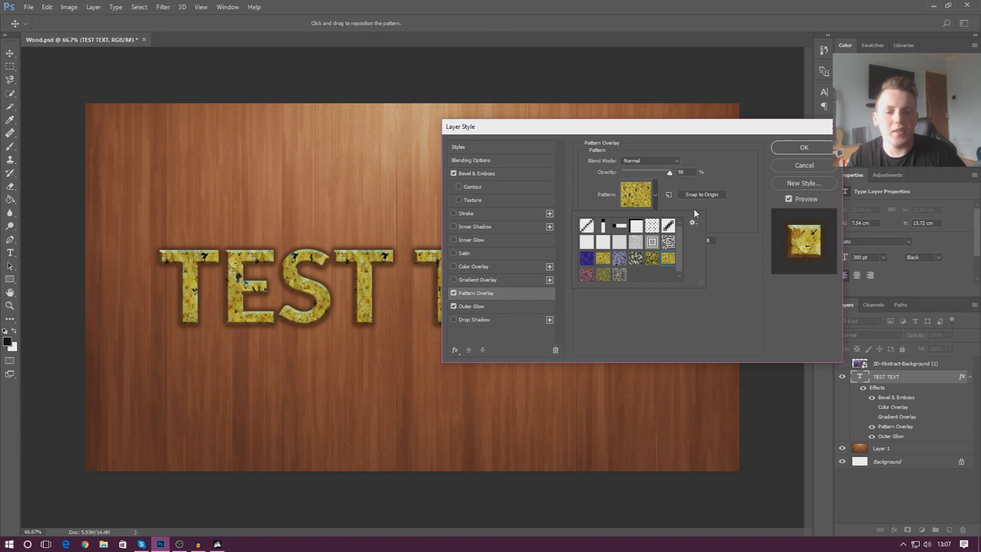
{"action": "left_click", "coordinate": [692, 223]}
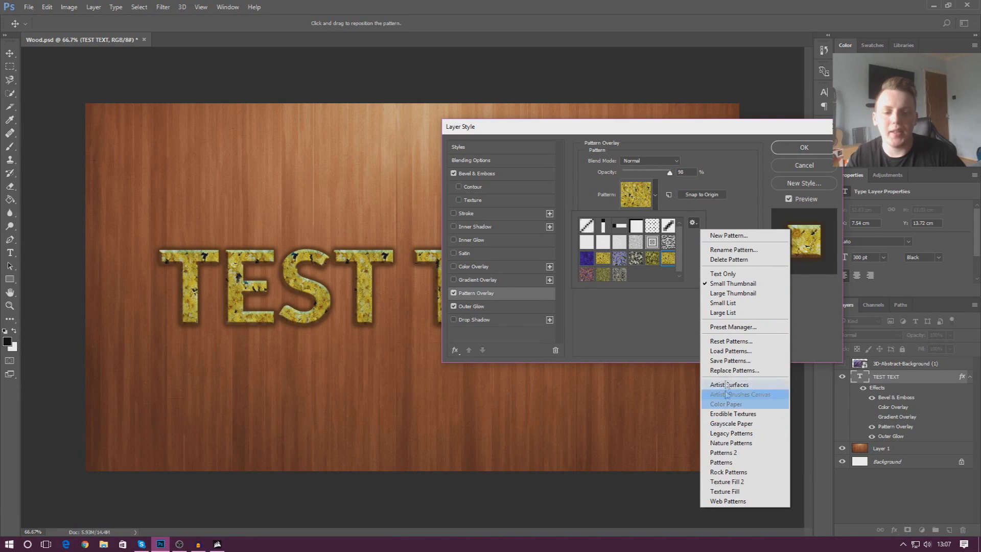
{"action": "mouse_move", "coordinate": [729, 235]}
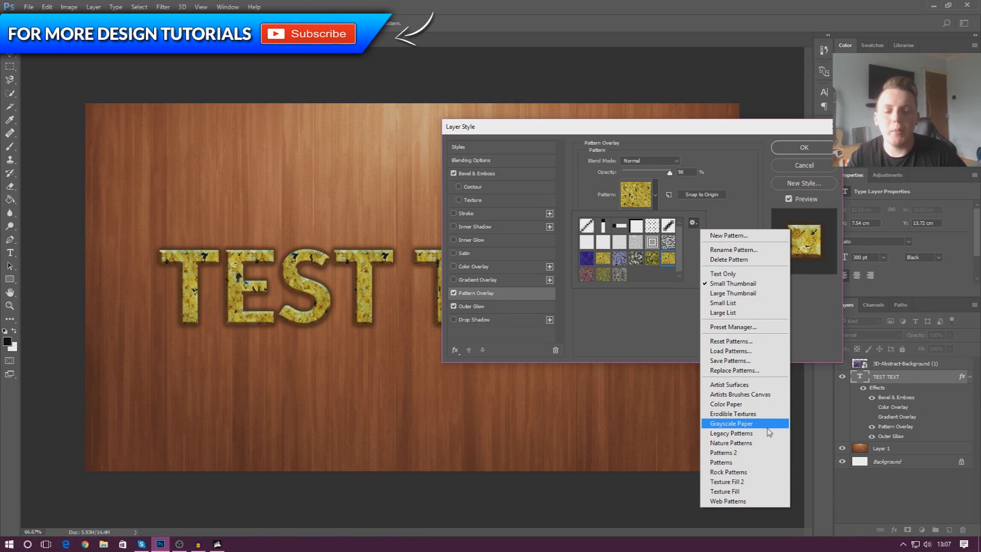
{"action": "mouse_move", "coordinate": [731, 443]}
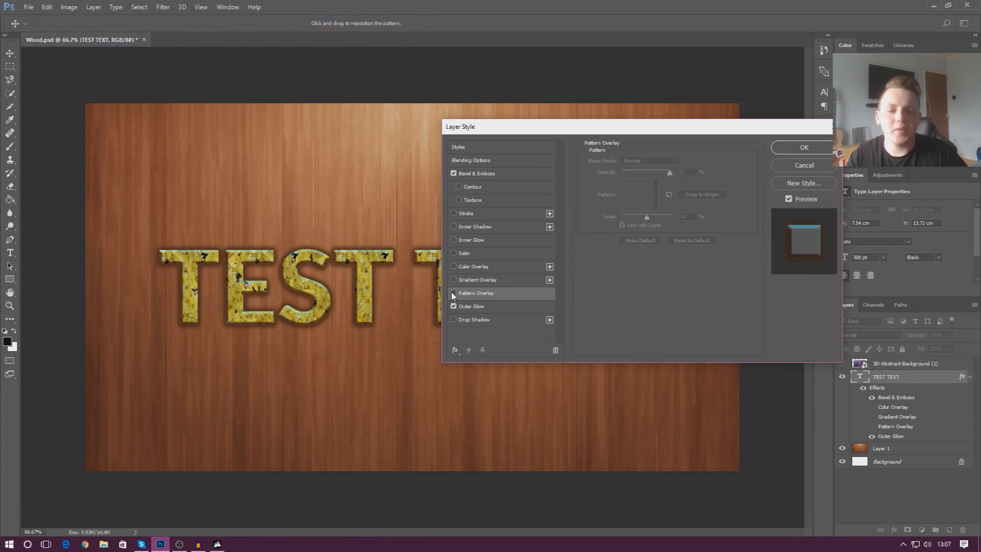
Toggle the Pattern Overlay effect on the TEST TEXT layer on and back off
{"action": "left_click", "coordinate": [454, 293]}
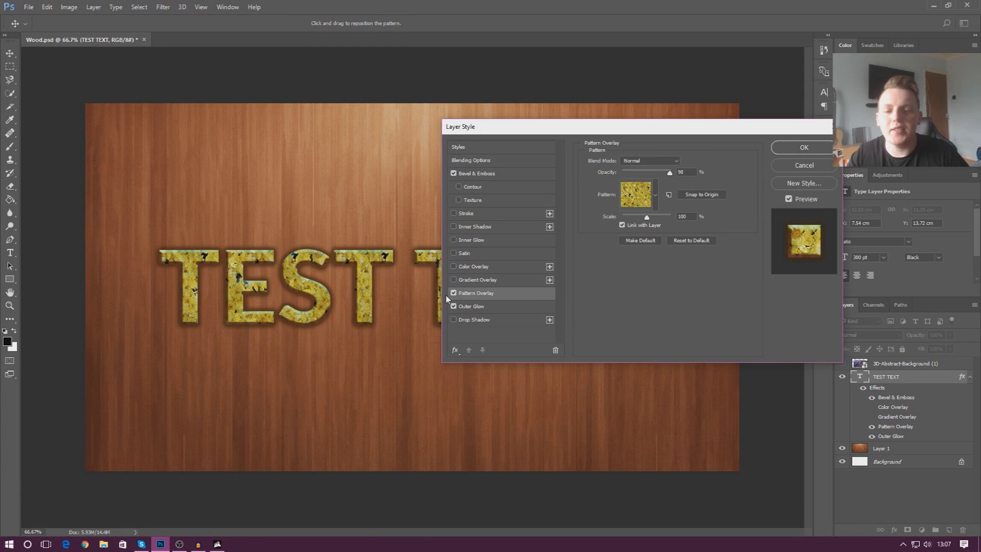
{"action": "left_click", "coordinate": [454, 293]}
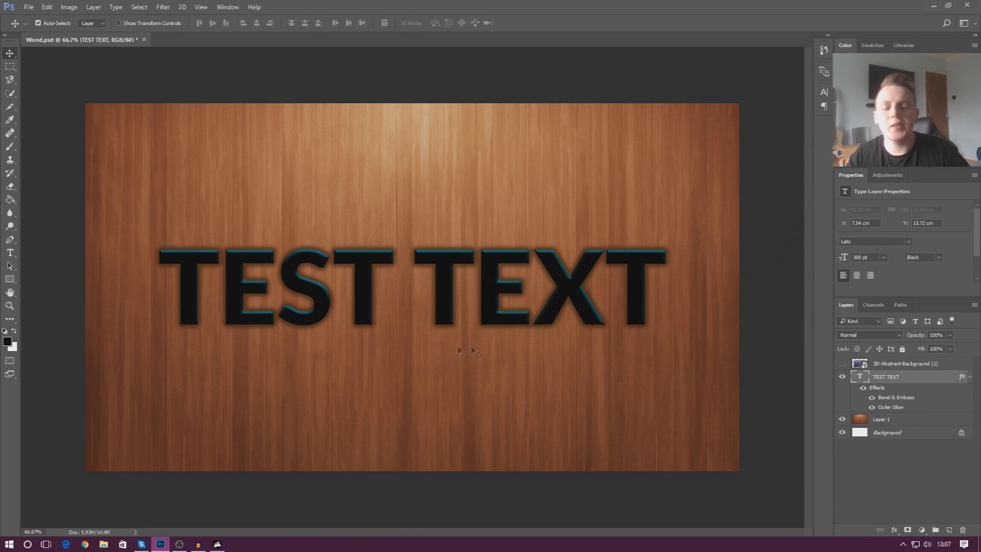
{"action": "mouse_move", "coordinate": [629, 198]}
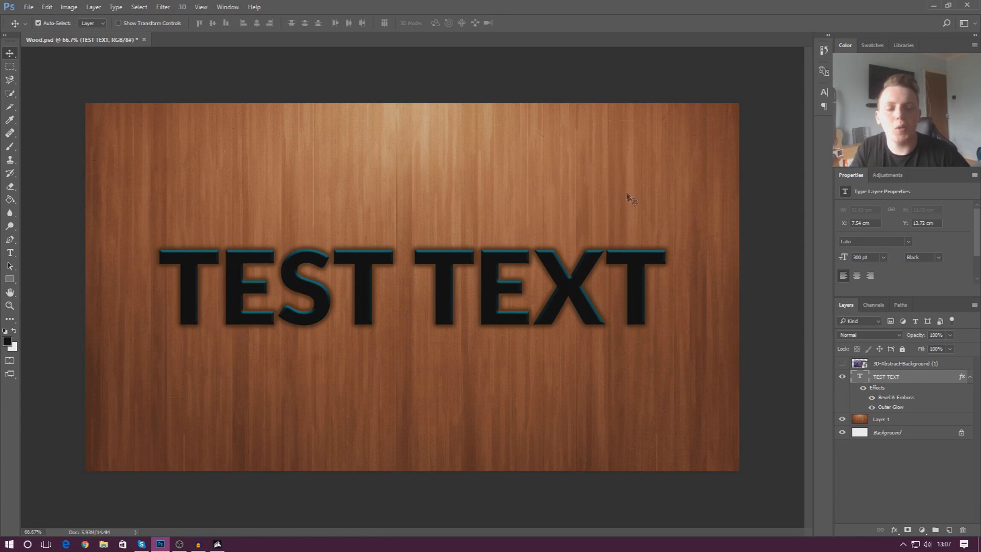
Show the 3D-Abstract-Background layer, then move and resize it over the TEST TEXT letters
{"action": "left_click", "coordinate": [906, 363]}
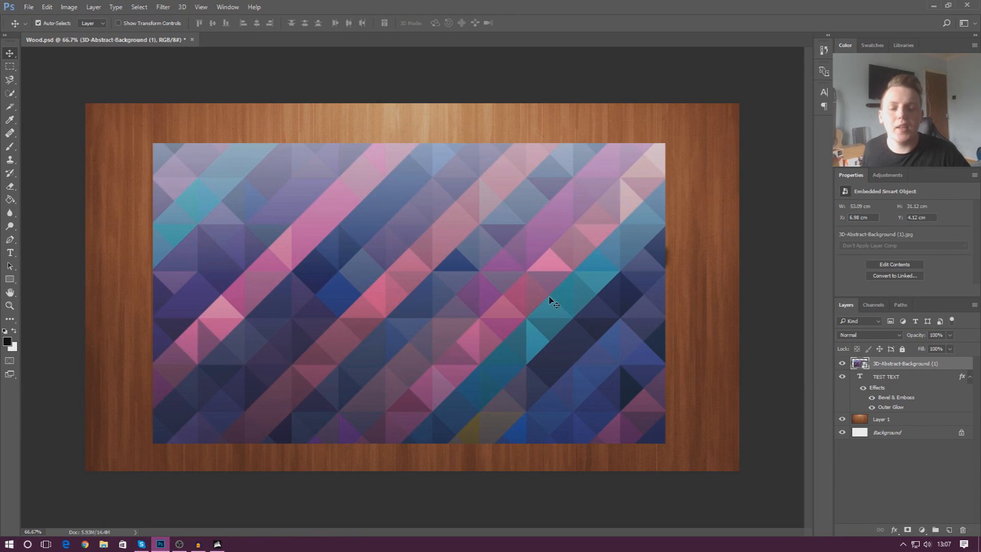
{"action": "left_click_drag", "start_coordinate": [550, 301], "coordinate": [360, 366]}
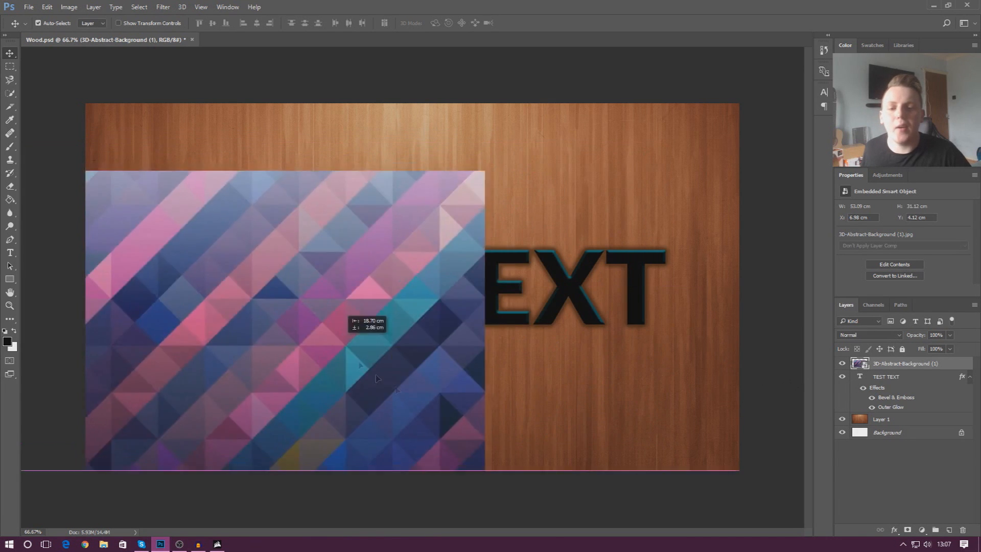
{"action": "left_click_drag", "start_coordinate": [359, 362], "coordinate": [510, 294]}
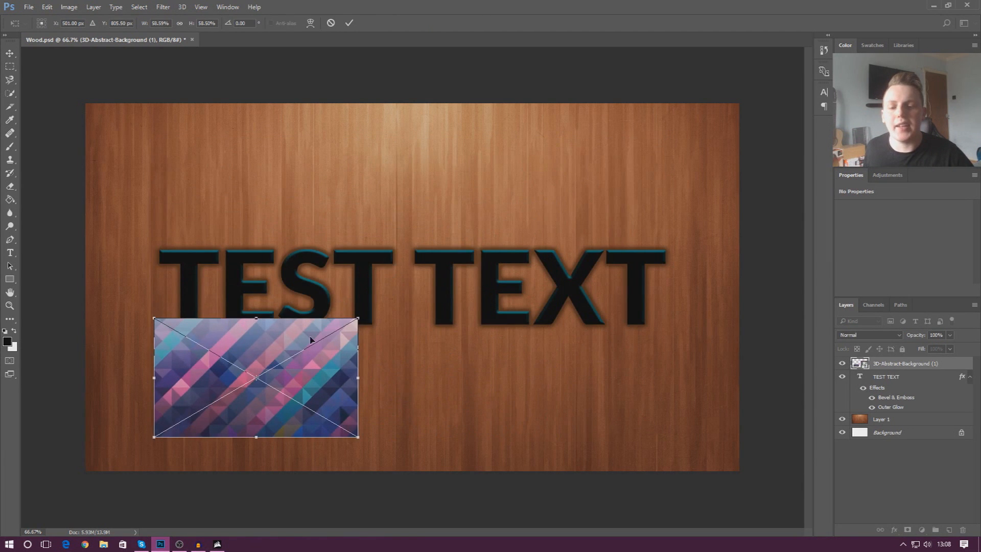
{"action": "left_click_drag", "start_coordinate": [256, 376], "coordinate": [298, 278]}
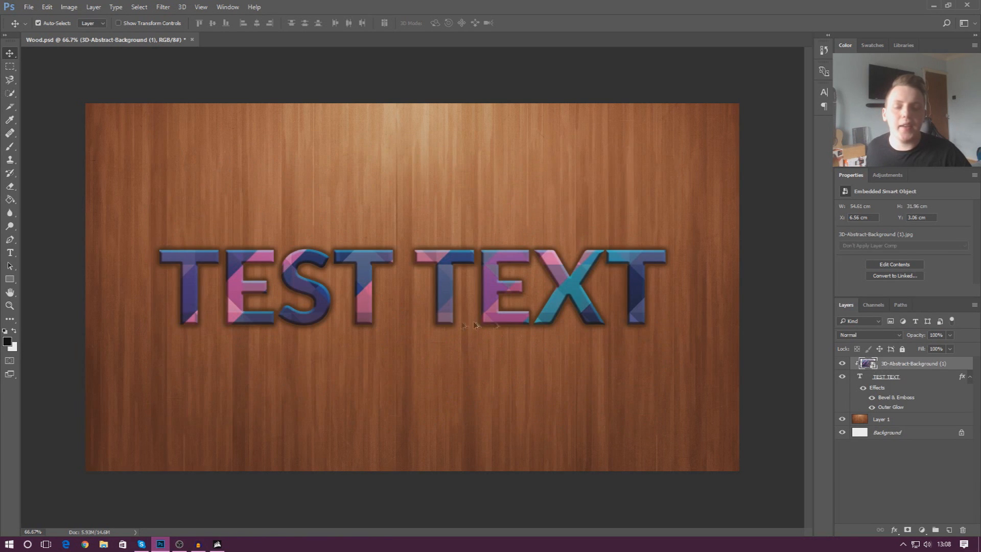
{"action": "mouse_move", "coordinate": [432, 324]}
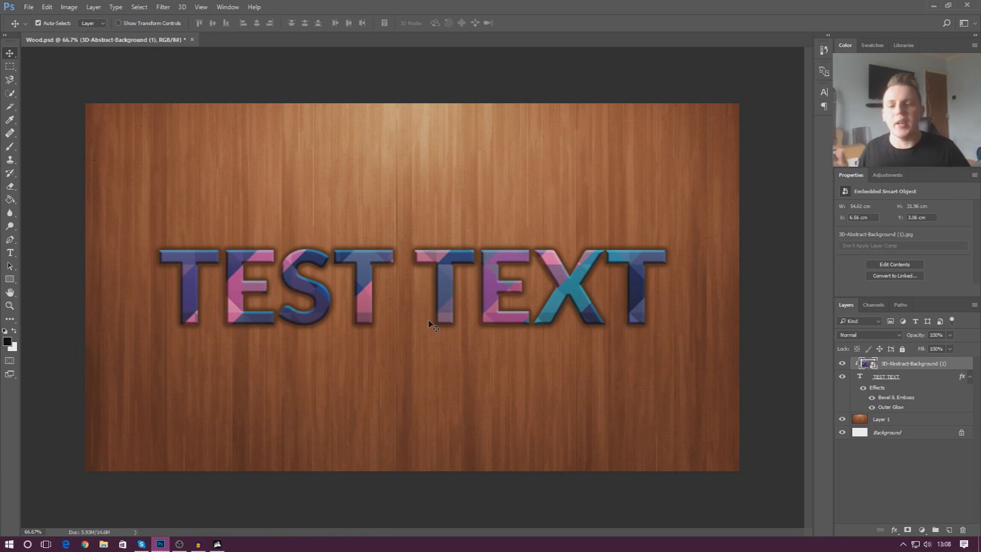